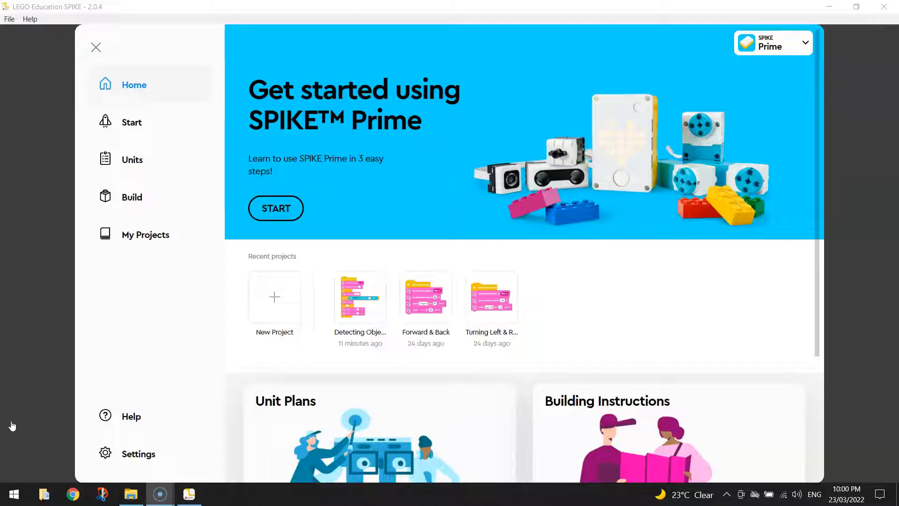
pyautogui.moveTo(162, 334)
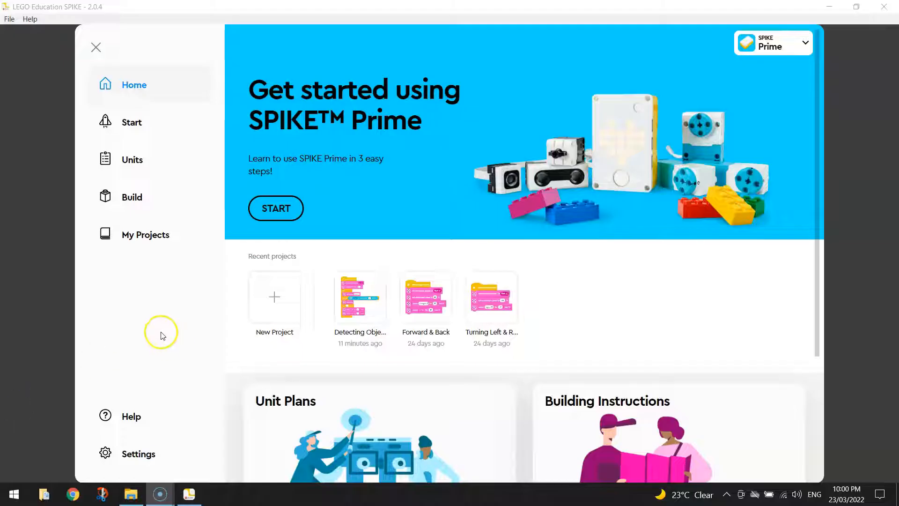
pyautogui.moveTo(275, 297)
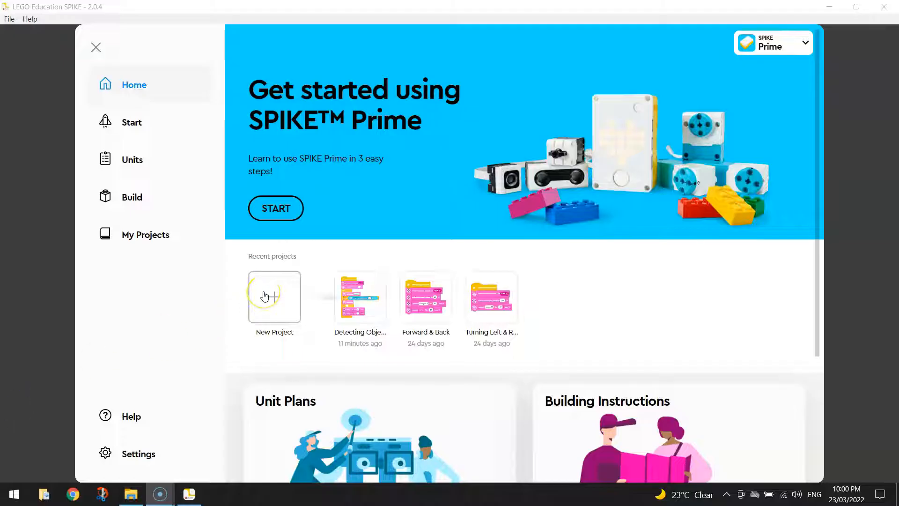
pyautogui.moveTo(274, 297)
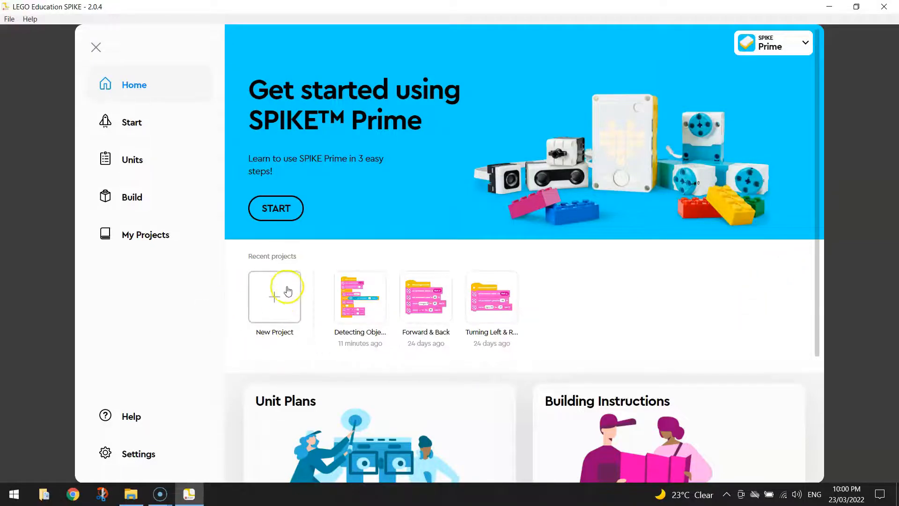
# Create a new Word Blocks project named 'Colours'.
pyautogui.click(275, 296)
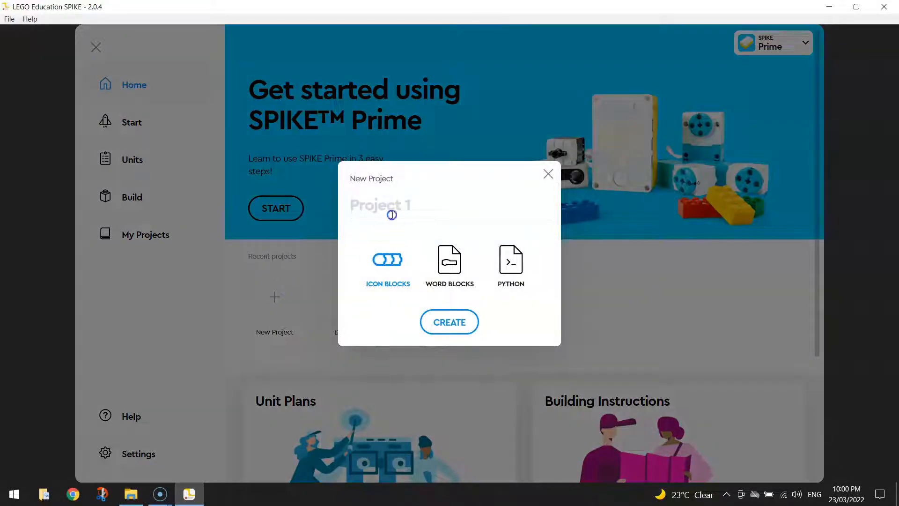
pyautogui.write('Colours')
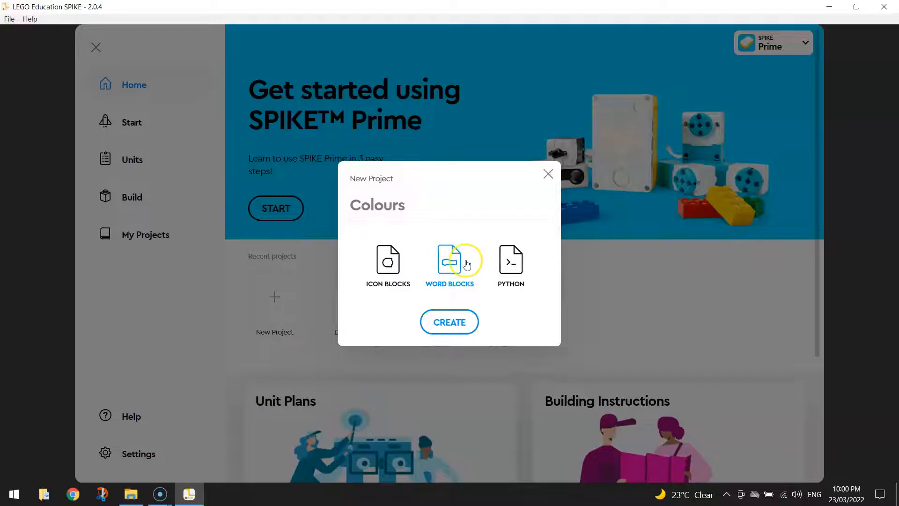
pyautogui.click(449, 321)
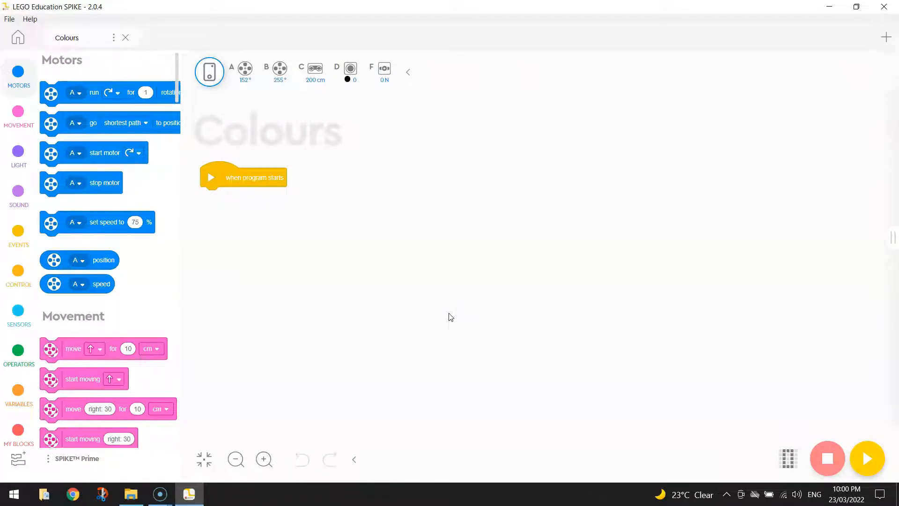
pyautogui.moveTo(329, 78)
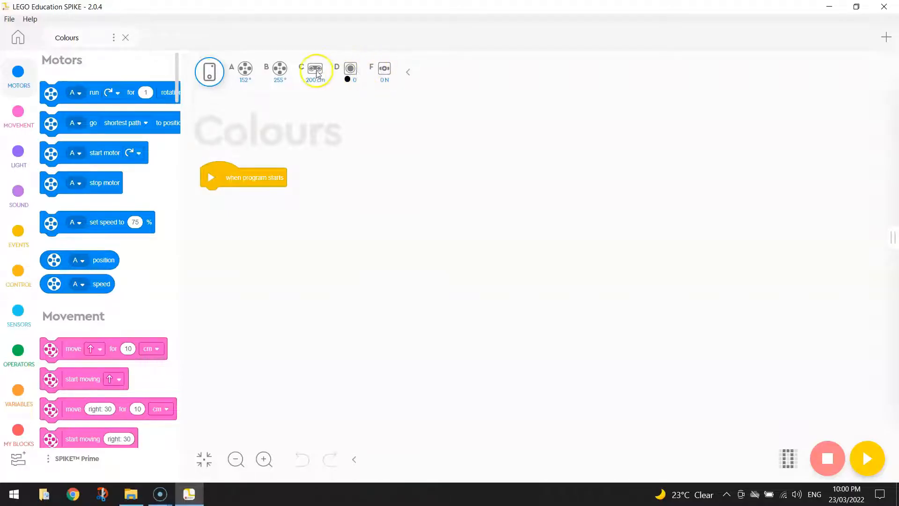
pyautogui.click(243, 71)
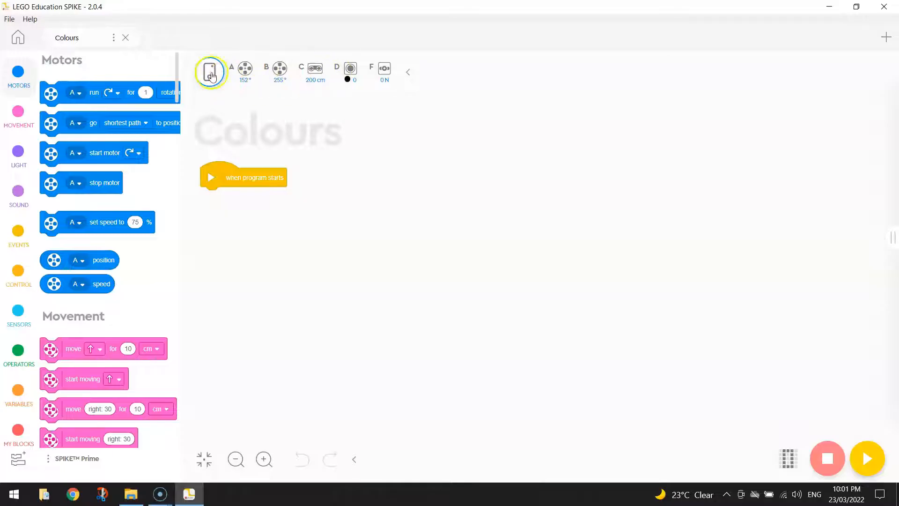
pyautogui.click(211, 71)
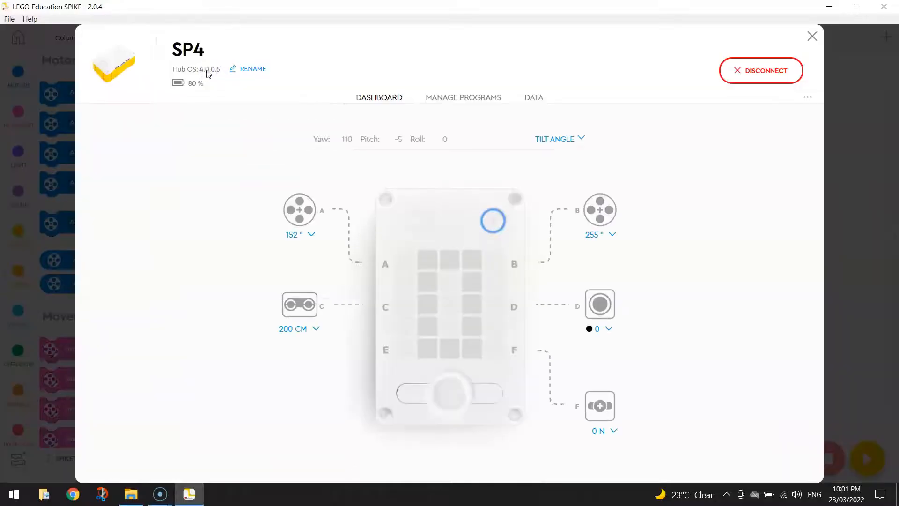
pyautogui.moveTo(774, 32)
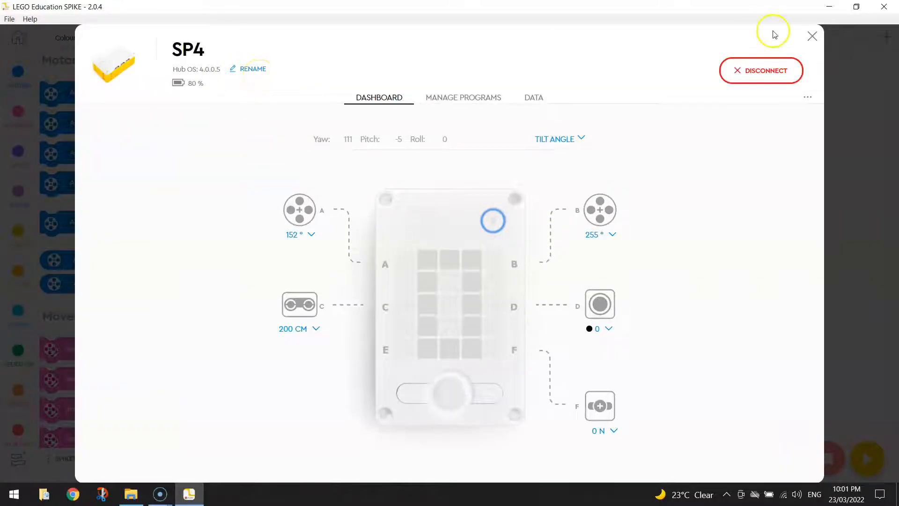
pyautogui.click(811, 36)
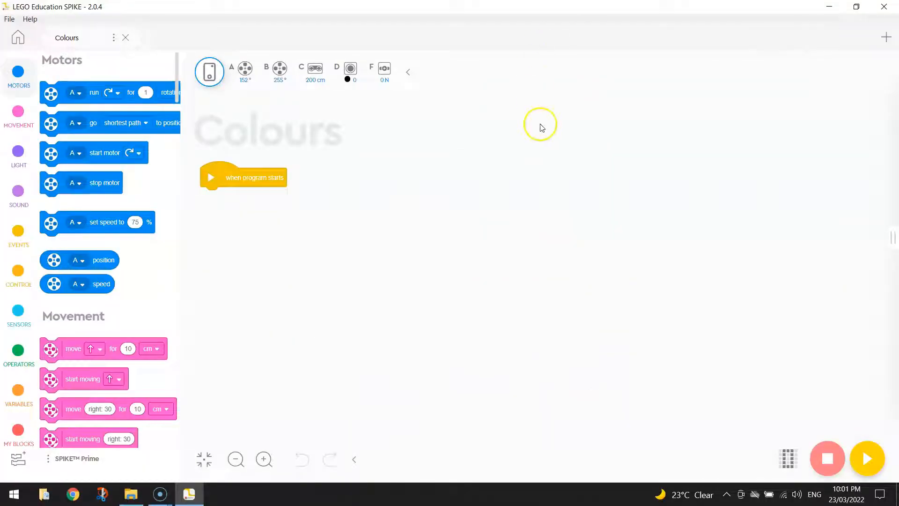
pyautogui.moveTo(486, 243)
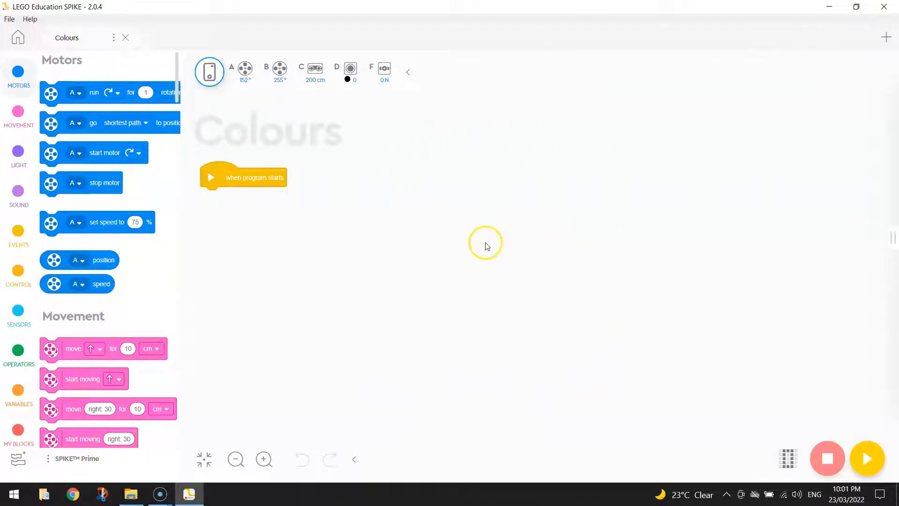
# Zoom in twice and move the 'when program starts' block toward the canvas top-left.
pyautogui.click(263, 459)
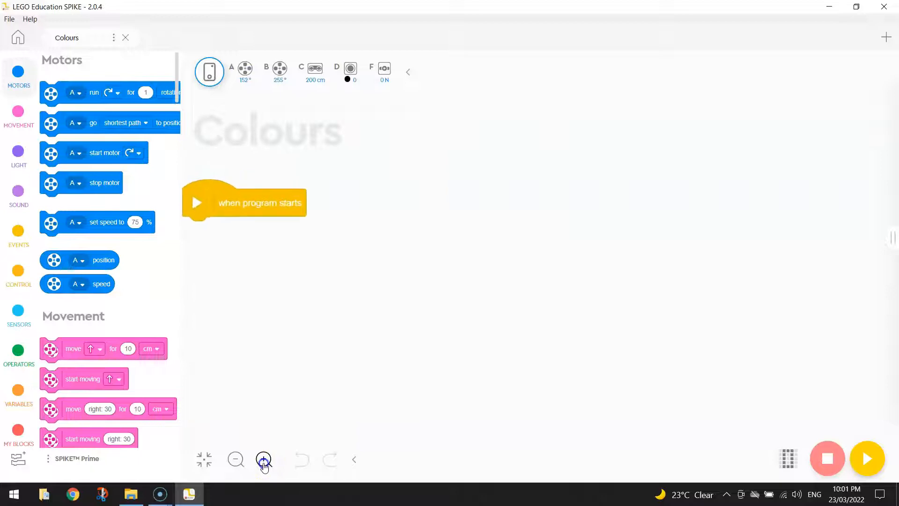
pyautogui.click(263, 458)
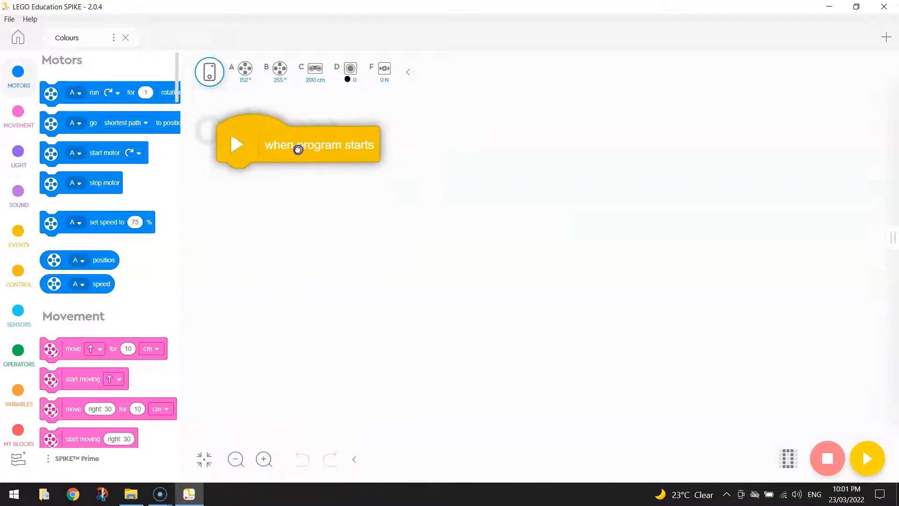
pyautogui.moveTo(297, 144); pyautogui.dragTo(270, 141)
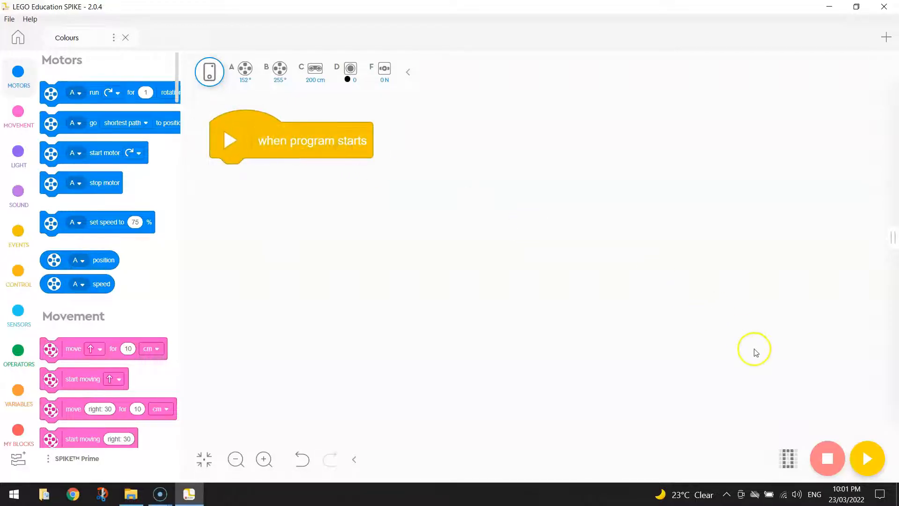
pyautogui.moveTo(663, 296)
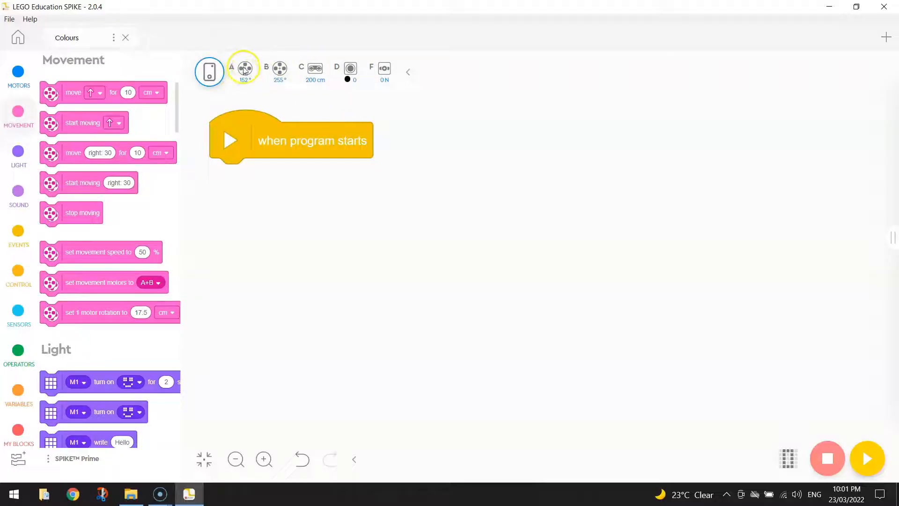
pyautogui.moveTo(321, 184)
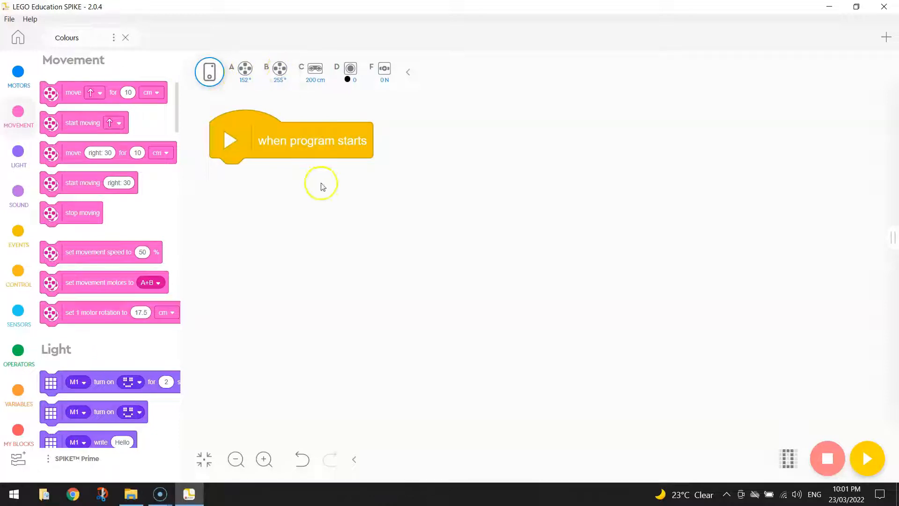
pyautogui.moveTo(83, 282)
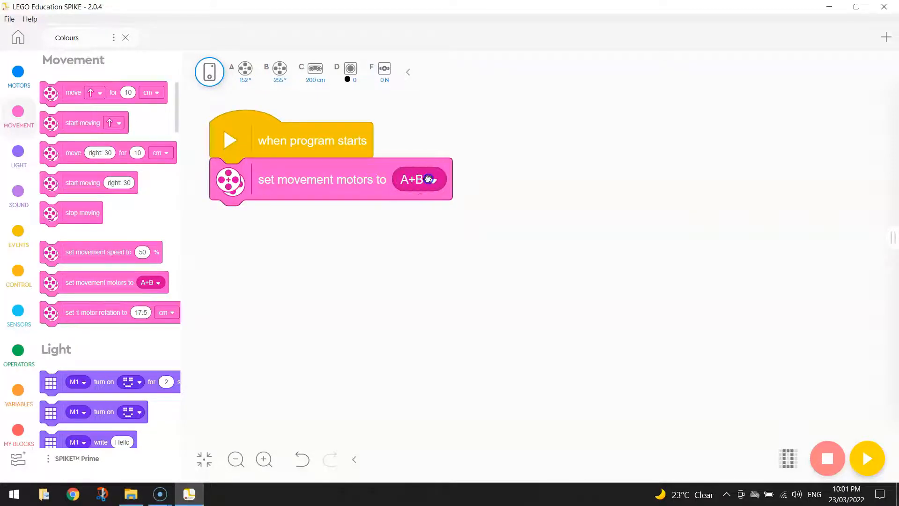
# Change the set-movement-motors block's motor pair to B+A.
pyautogui.click(416, 179)
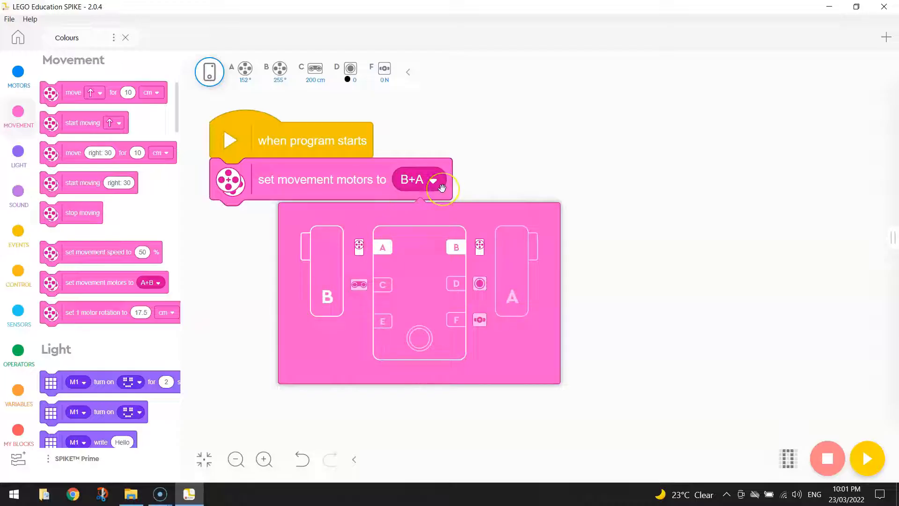
pyautogui.moveTo(259, 90)
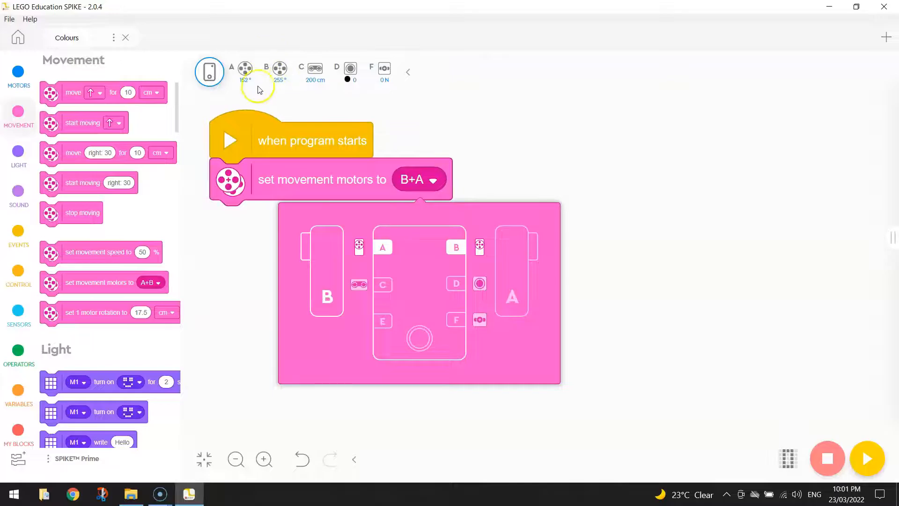
pyautogui.moveTo(367, 265)
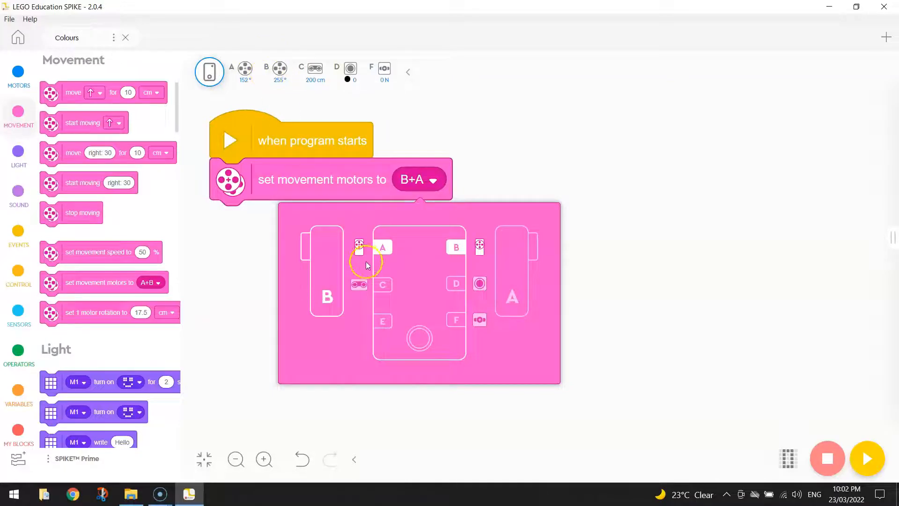
pyautogui.moveTo(453, 271)
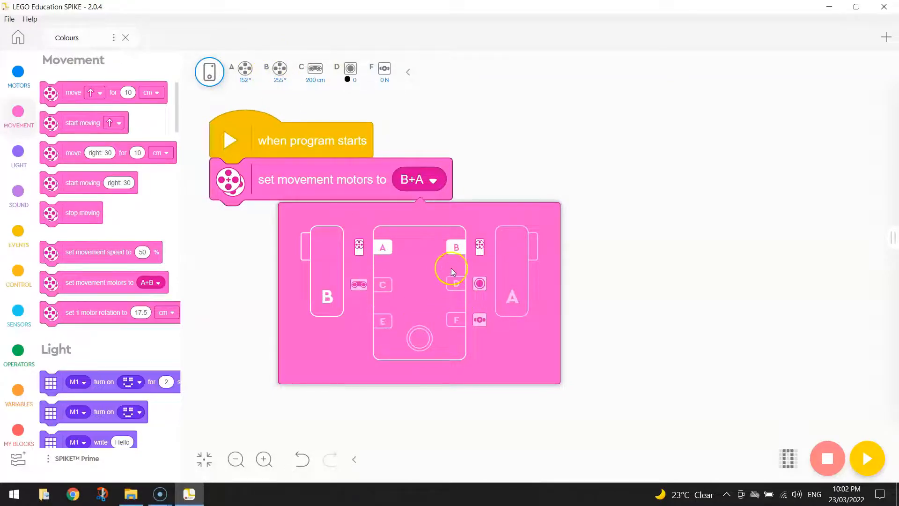
pyautogui.click(431, 223)
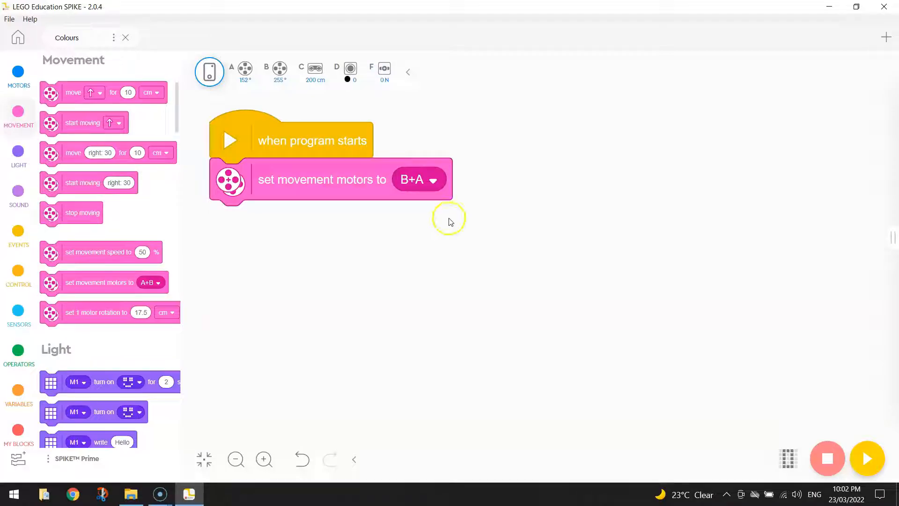
pyautogui.moveTo(65, 181)
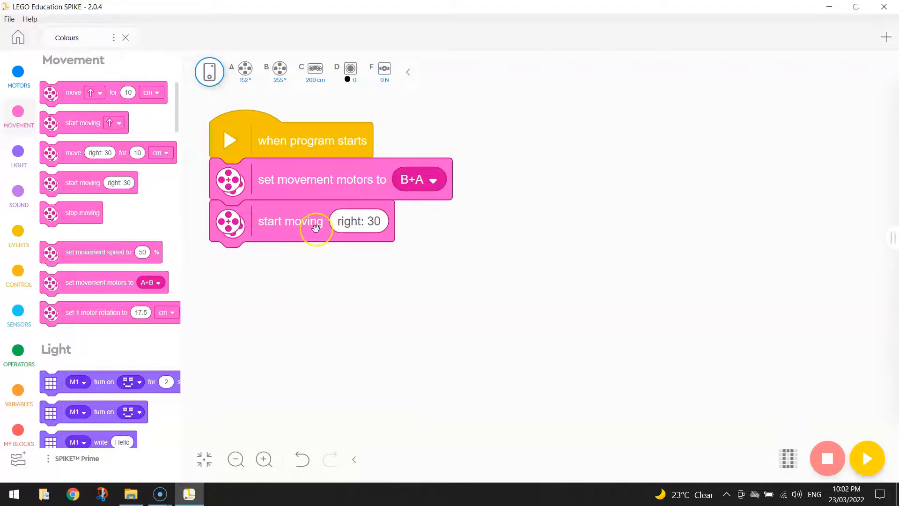
# Place 'start moving straight: 0' under the B+A motor block.
pyautogui.click(359, 221)
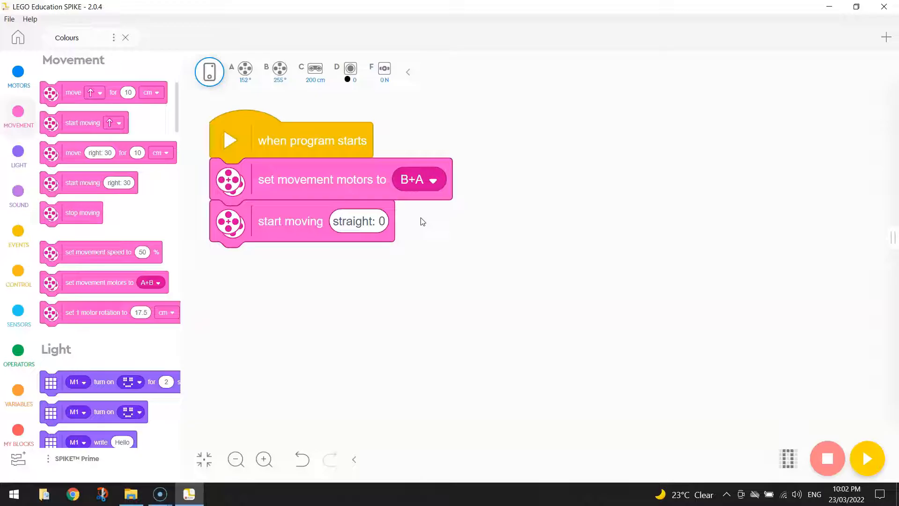
pyautogui.moveTo(19, 275)
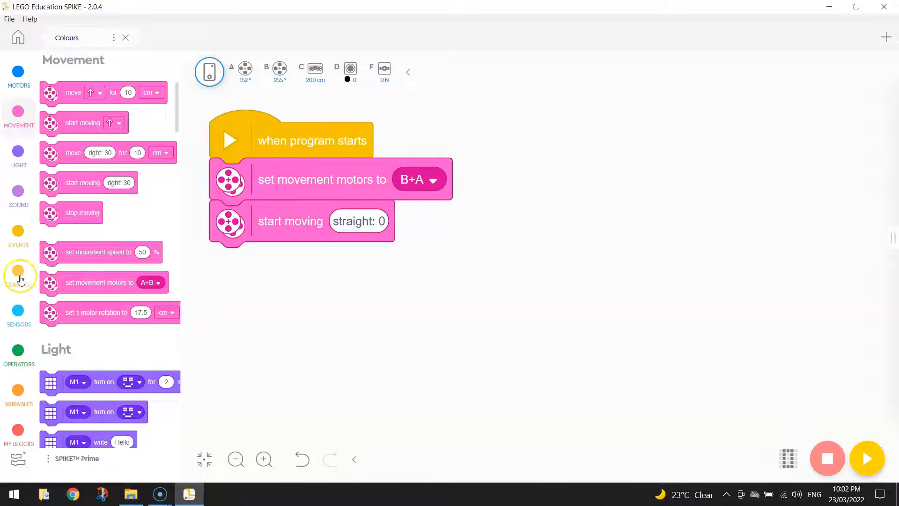
# Add an empty 'wait until' block after 'start moving straight: 0'.
pyautogui.click(18, 276)
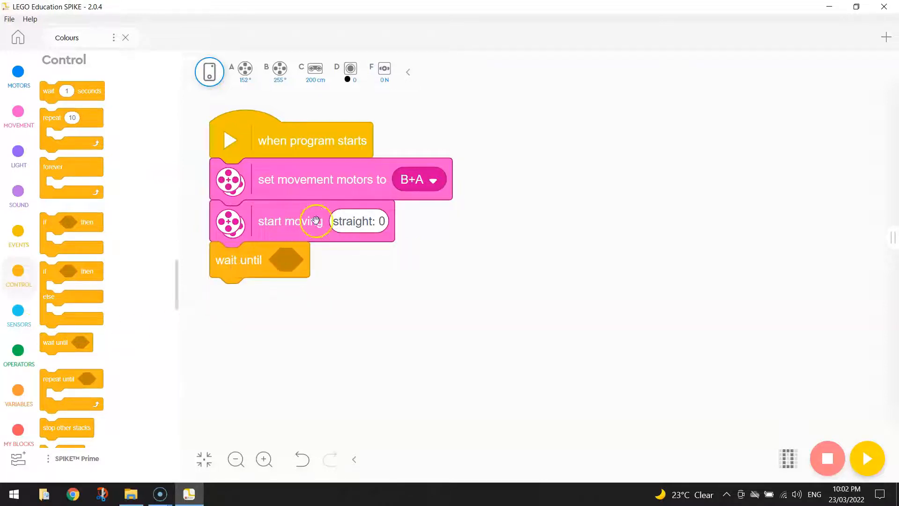
pyautogui.moveTo(249, 262)
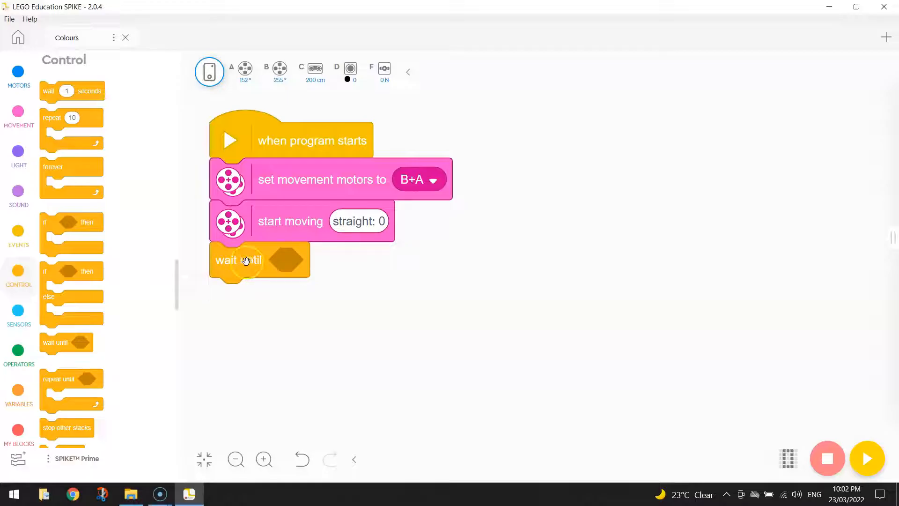
pyautogui.click(19, 313)
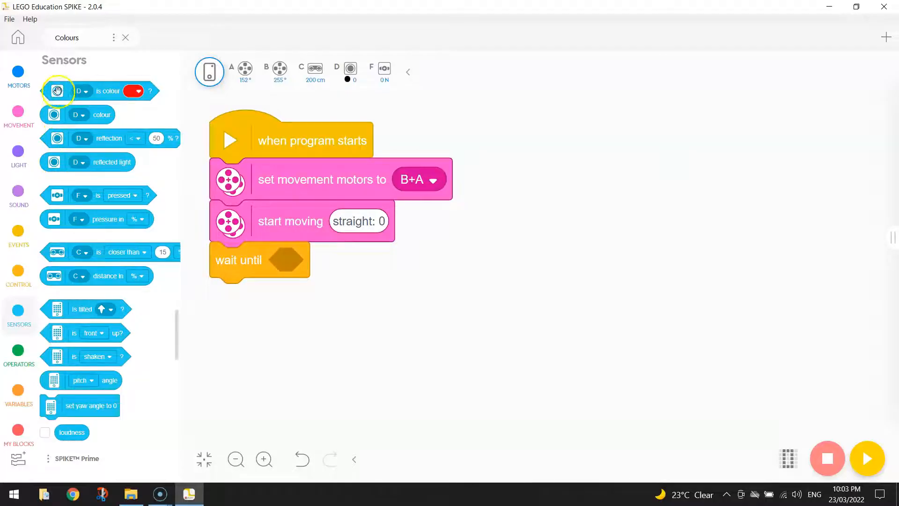
pyautogui.moveTo(56, 150)
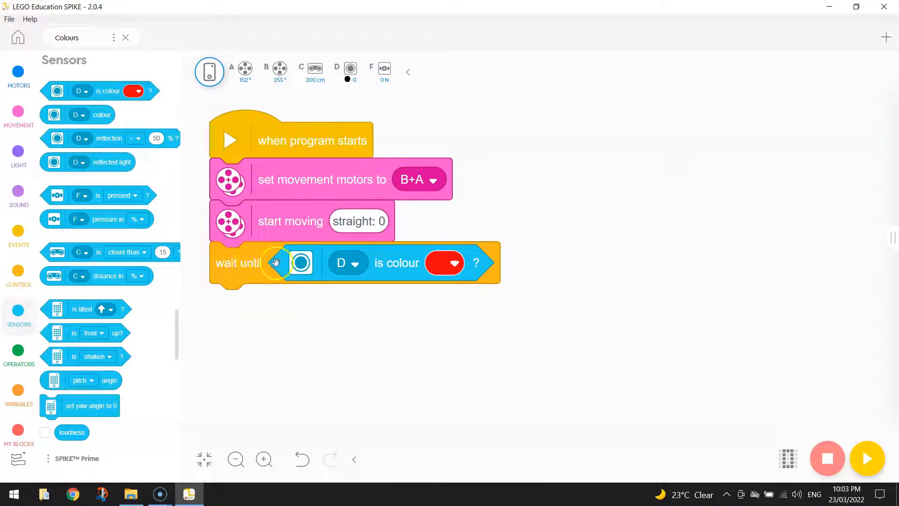
pyautogui.moveTo(341, 270)
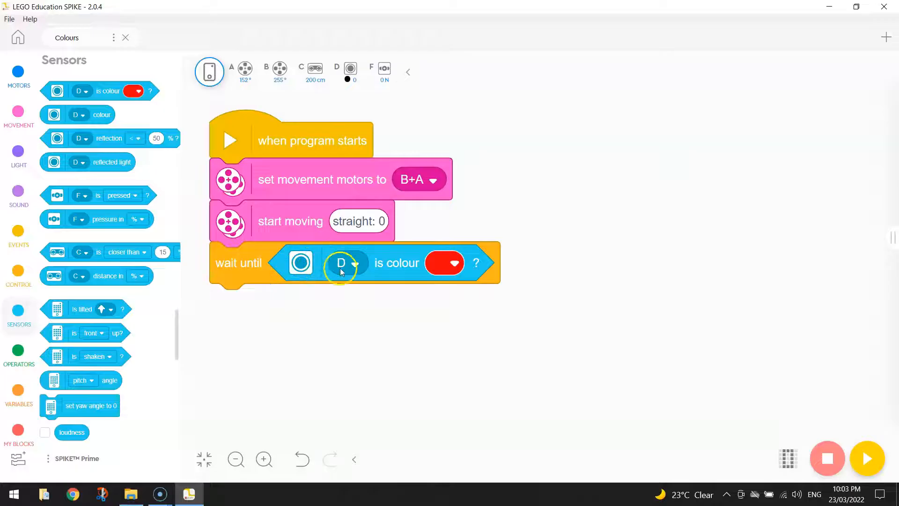
pyautogui.moveTo(350, 68)
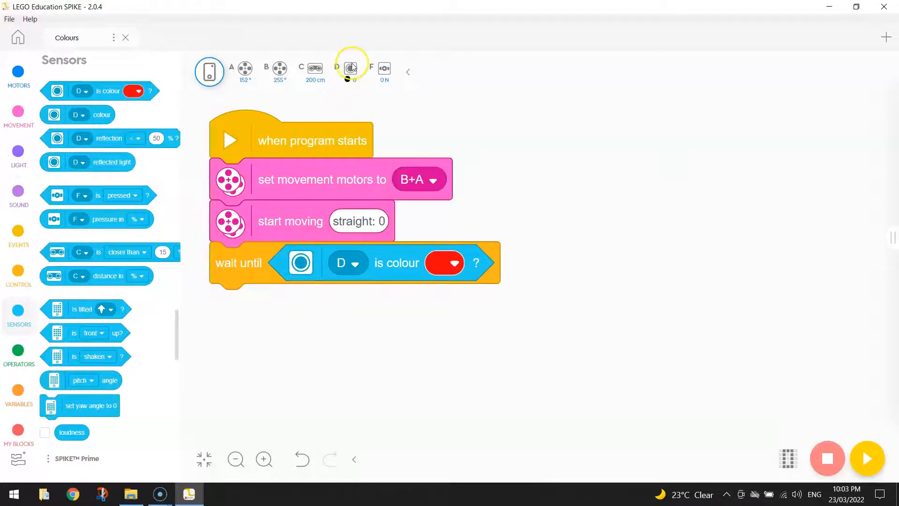
pyautogui.moveTo(358, 89)
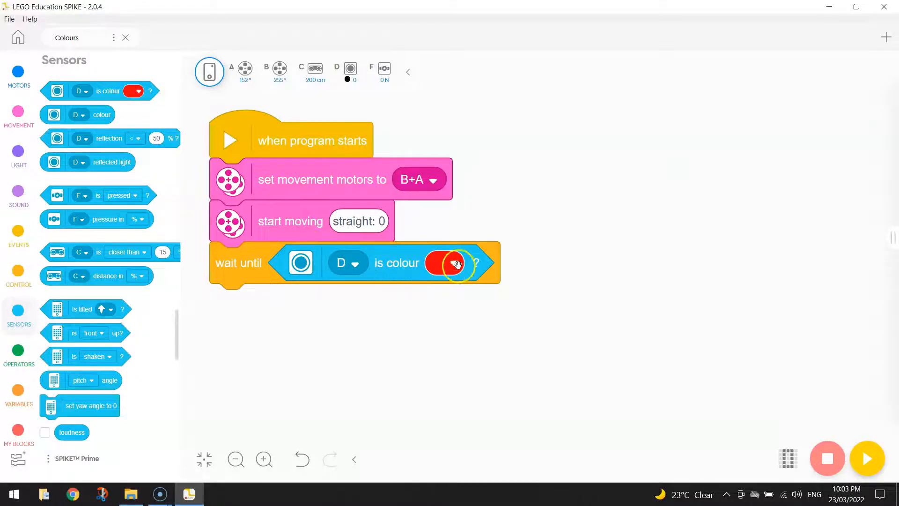
# Set the 'D is colour' condition in the wait-until to yellow.
pyautogui.click(444, 262)
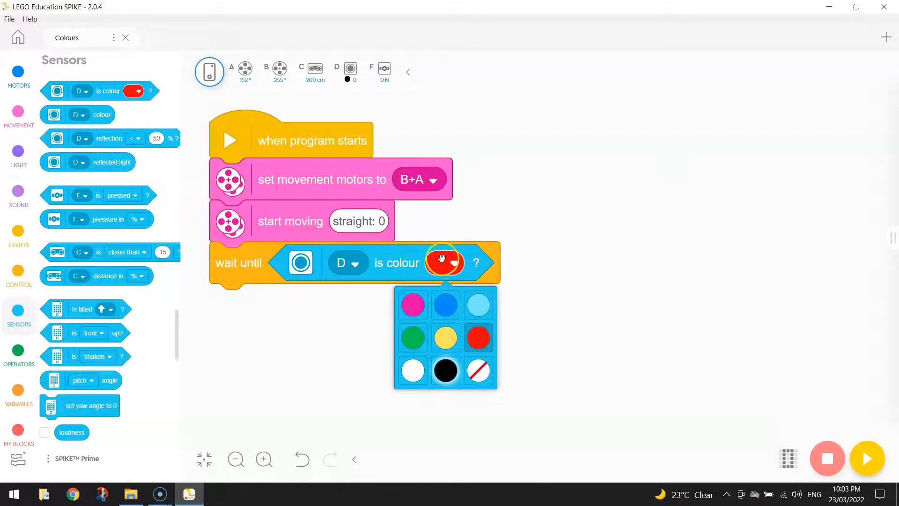
pyautogui.click(445, 337)
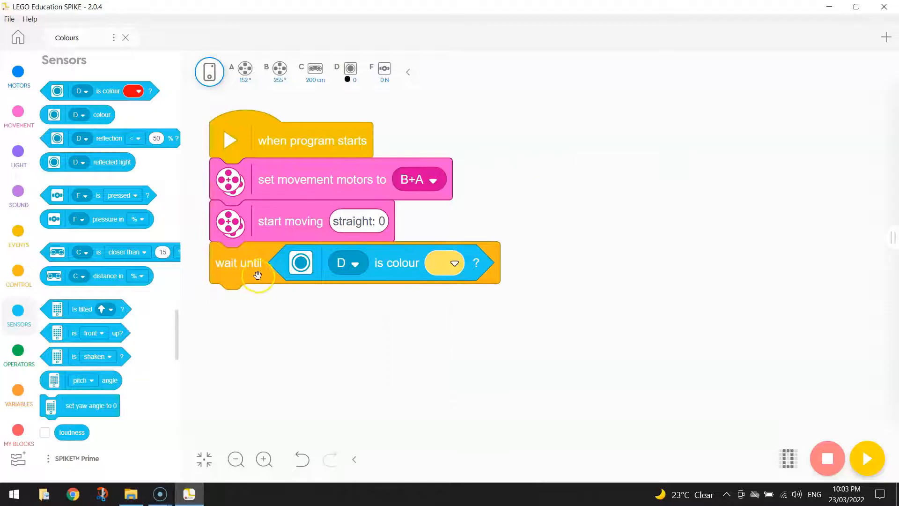
pyautogui.moveTo(562, 314)
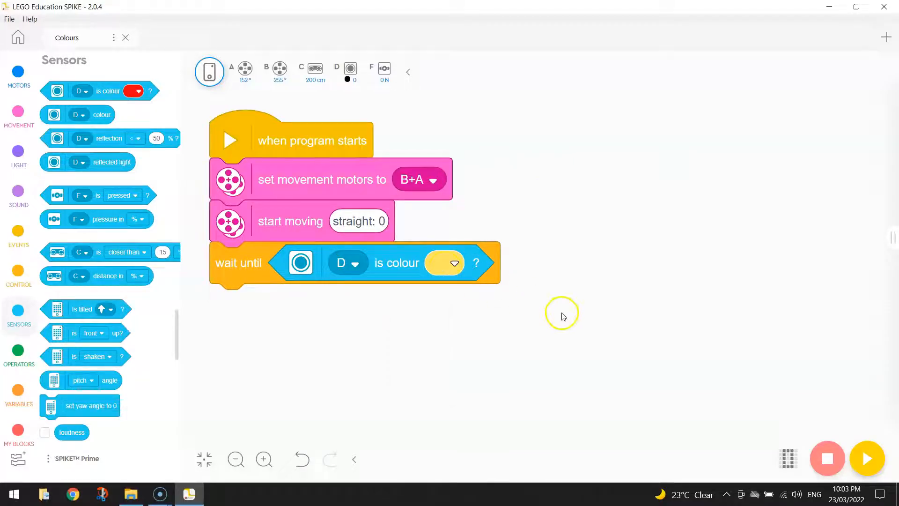
pyautogui.moveTo(543, 310)
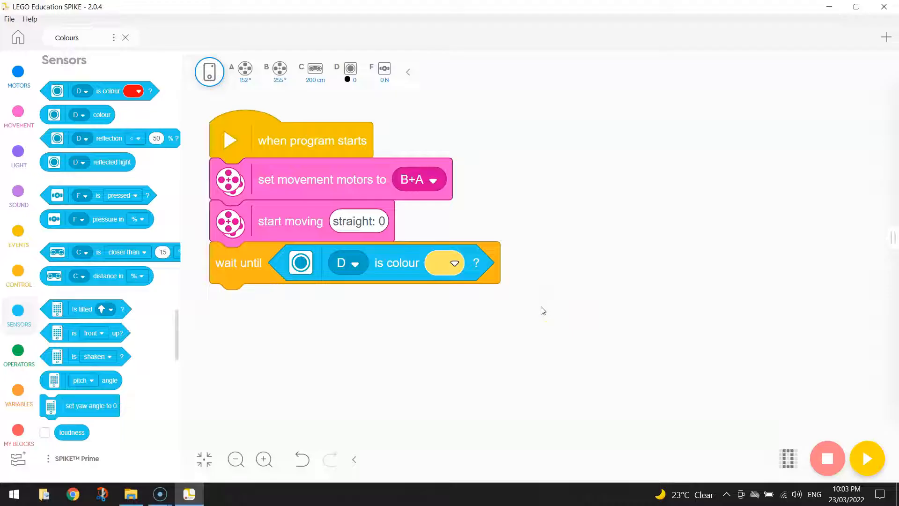
# Add a 'stop moving' block after the wait-until-yellow step.
pyautogui.click(19, 119)
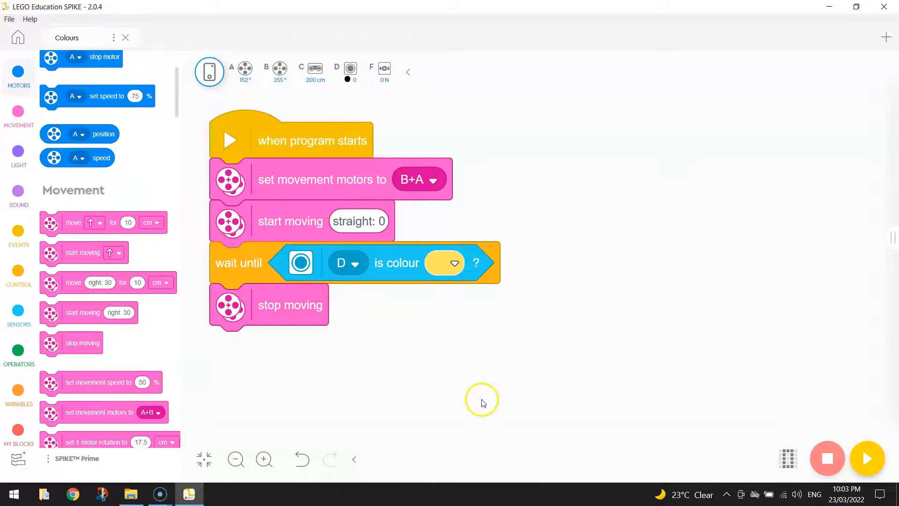
pyautogui.moveTo(453, 395)
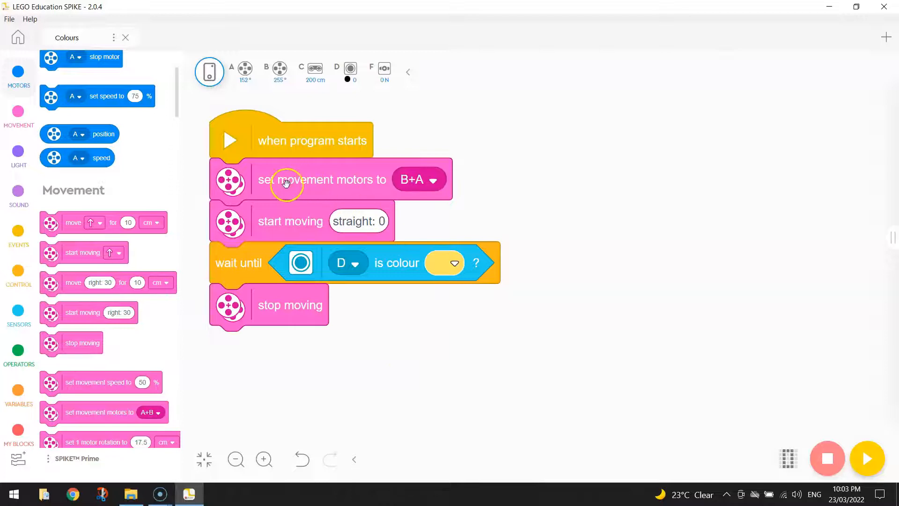
pyautogui.moveTo(343, 197)
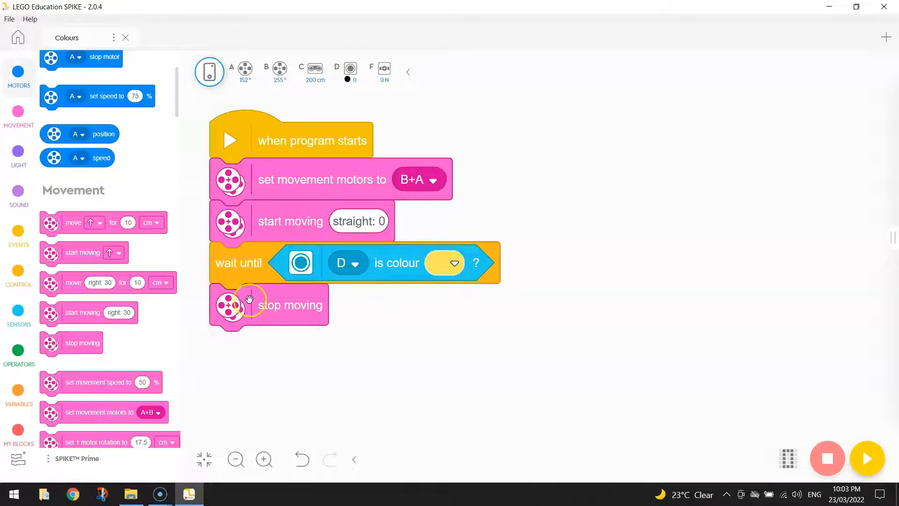
pyautogui.moveTo(454, 344)
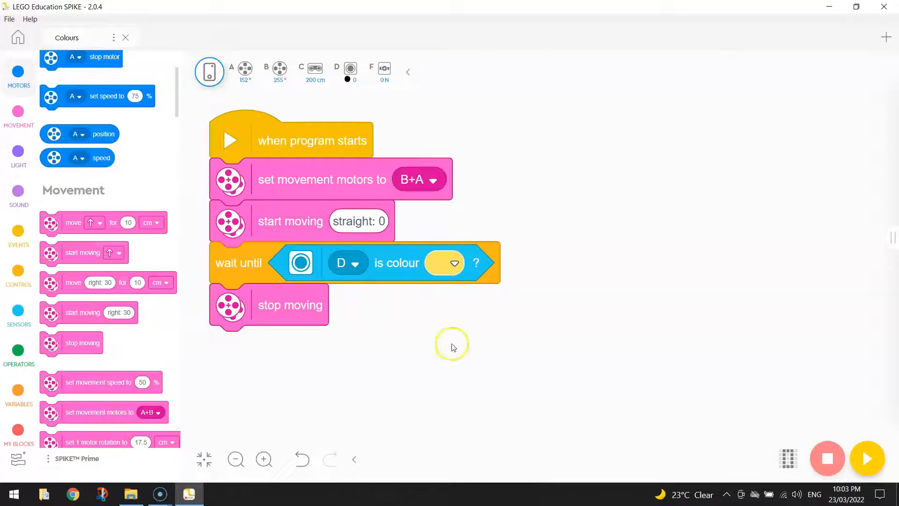
pyautogui.moveTo(533, 369)
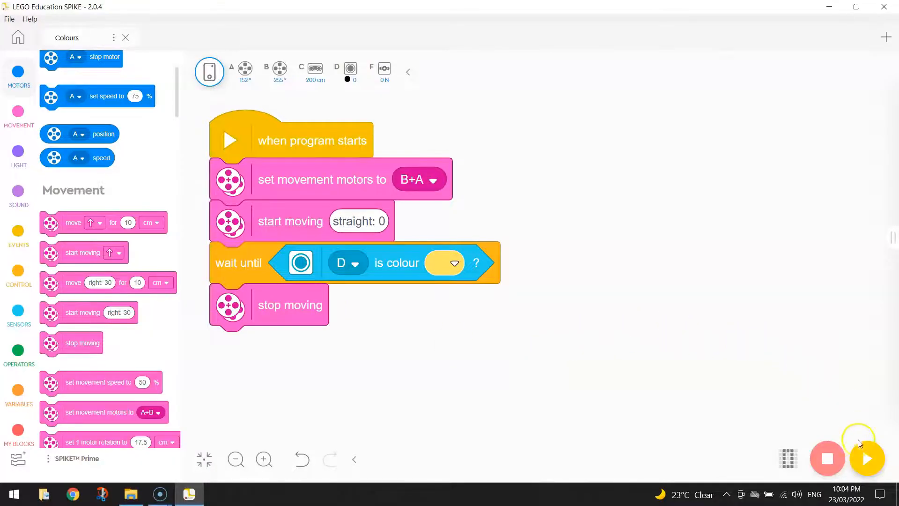
pyautogui.moveTo(866, 458)
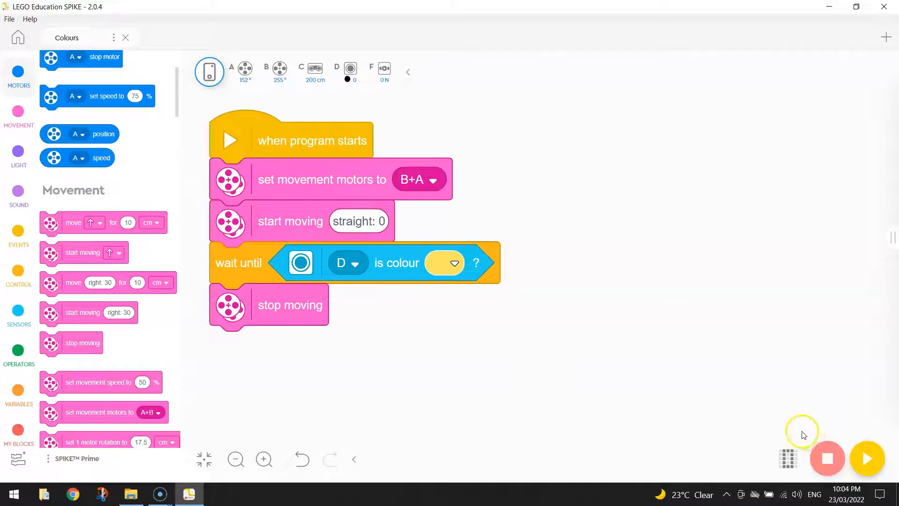
pyautogui.moveTo(799, 432)
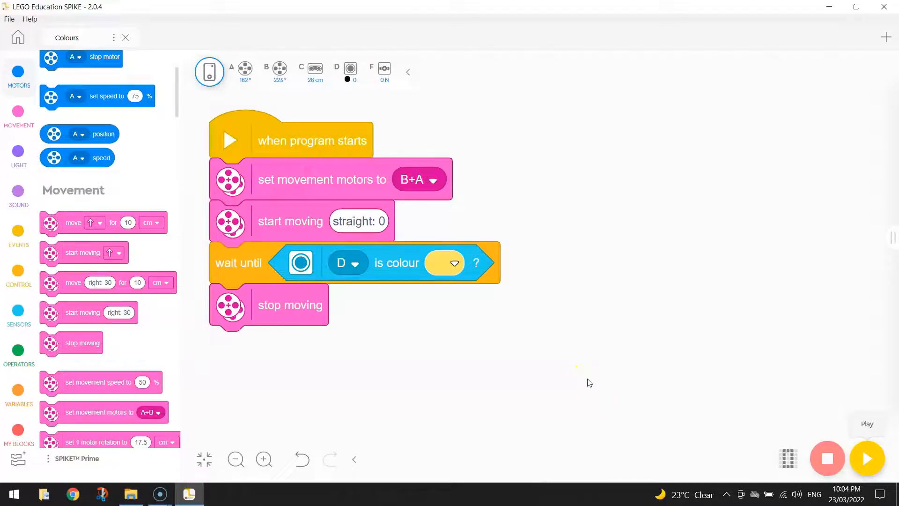
pyautogui.moveTo(399, 119)
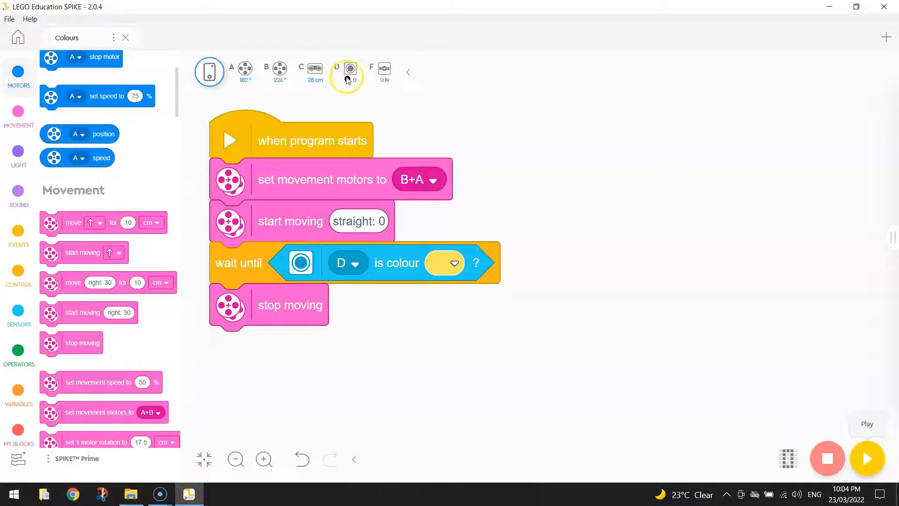
pyautogui.moveTo(361, 94)
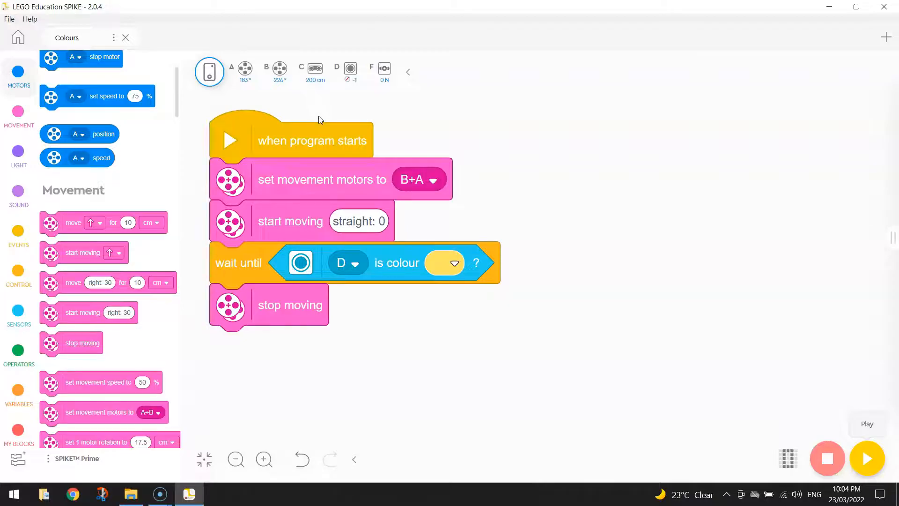
pyautogui.moveTo(350, 70)
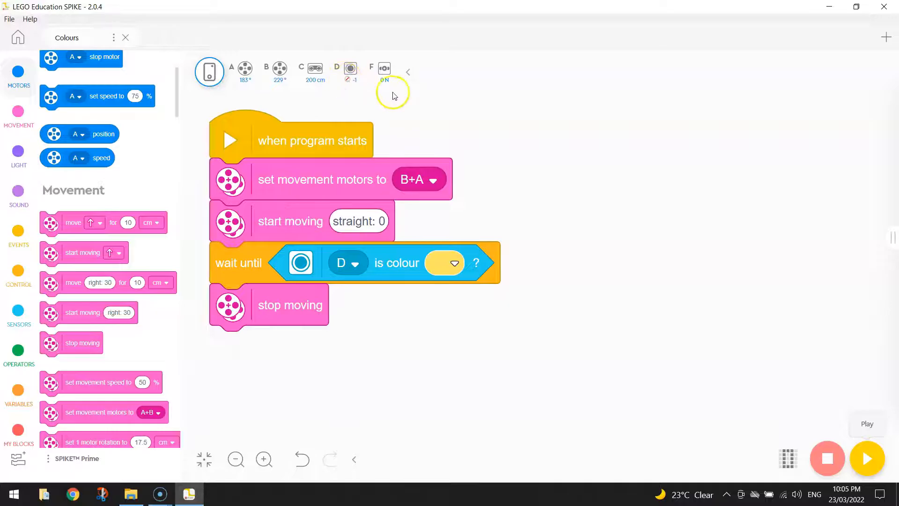
pyautogui.moveTo(819, 167)
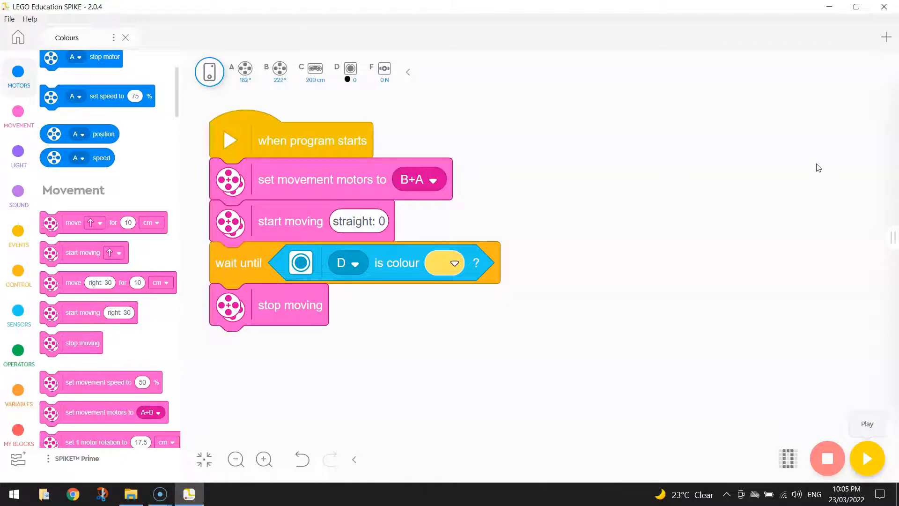
pyautogui.moveTo(742, 27)
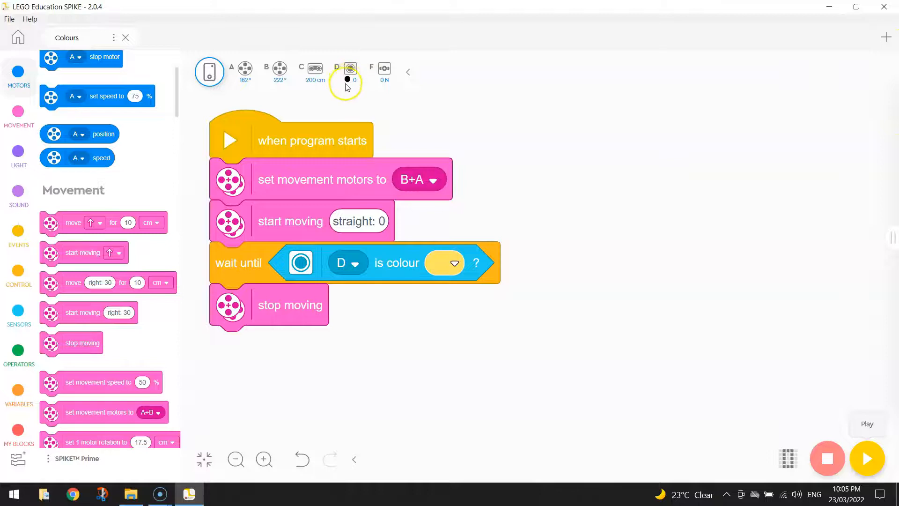
pyautogui.moveTo(397, 103)
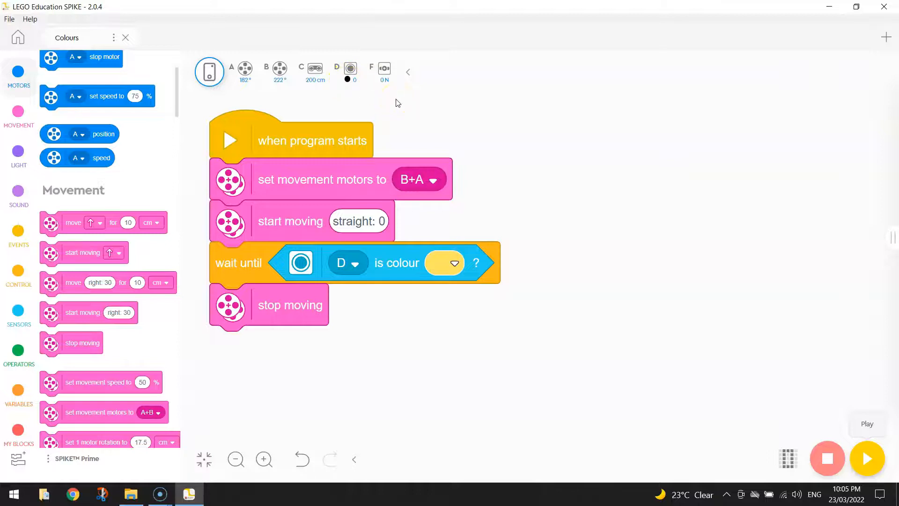
pyautogui.moveTo(755, 213)
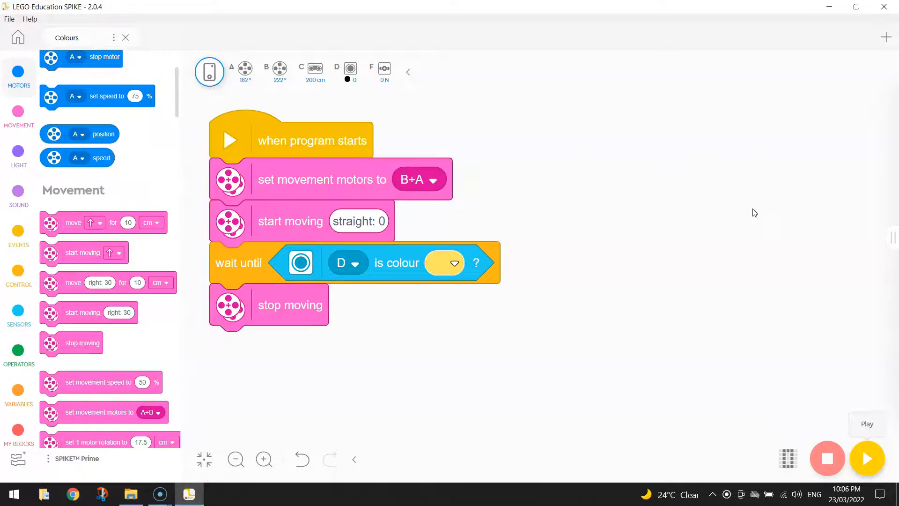
pyautogui.moveTo(143, 347)
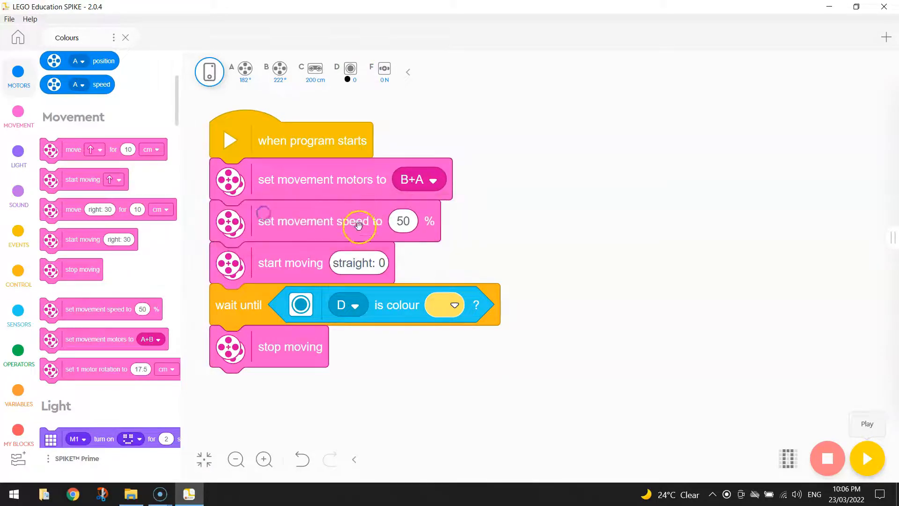
# Insert 'set movement speed to 50 %' between the B+A motor block and 'start moving'.
pyautogui.click(402, 221)
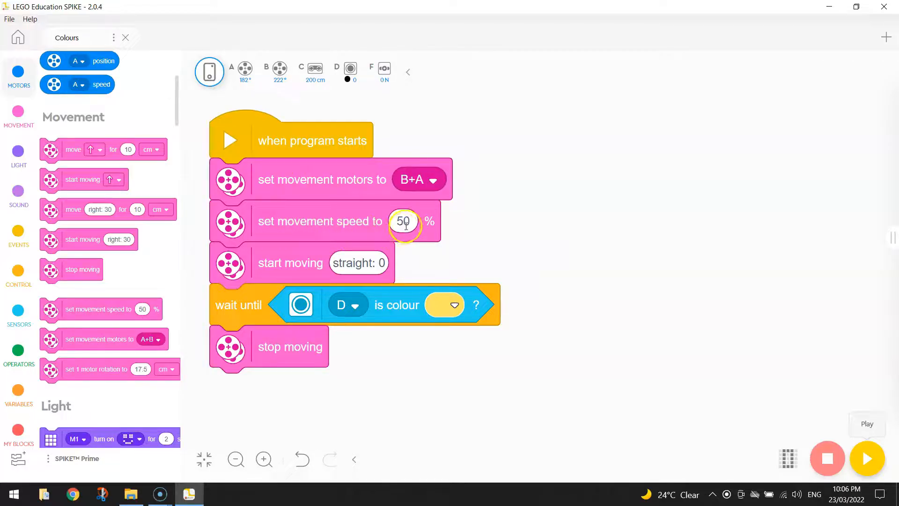
pyautogui.moveTo(549, 227)
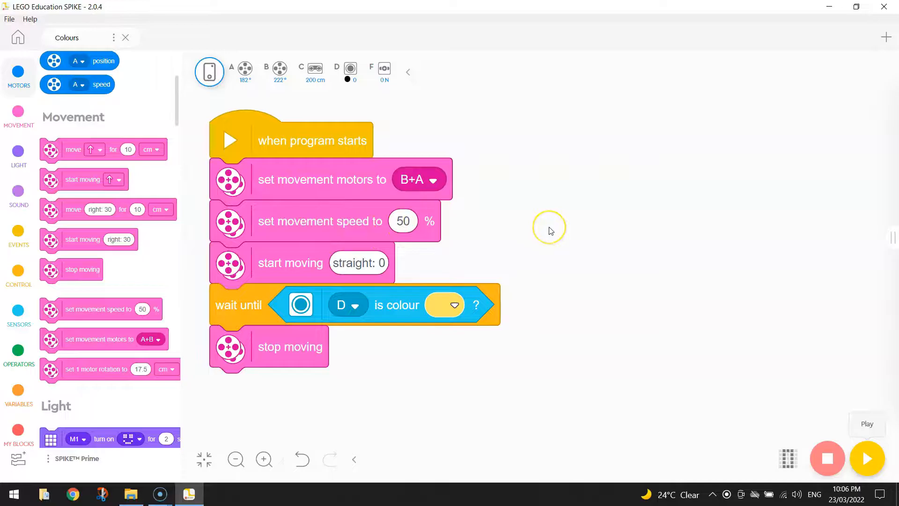
pyautogui.moveTo(549, 231)
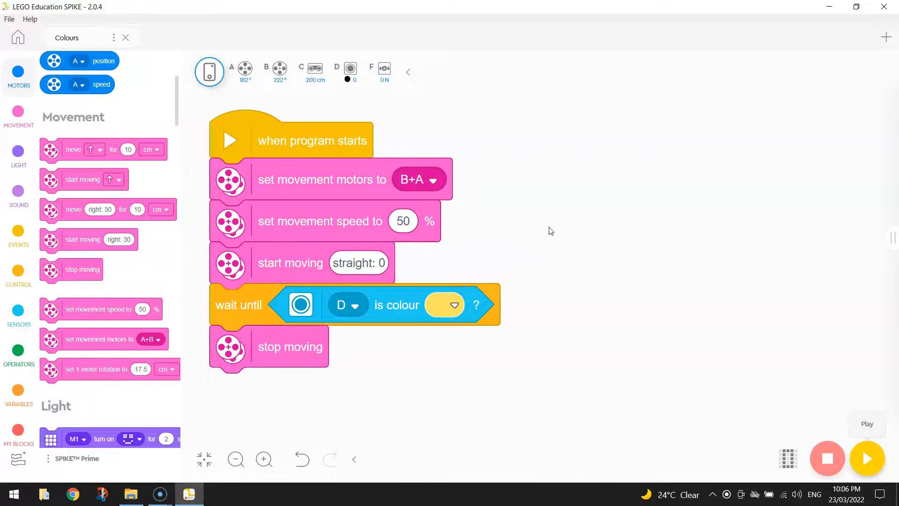
pyautogui.moveTo(249, 305)
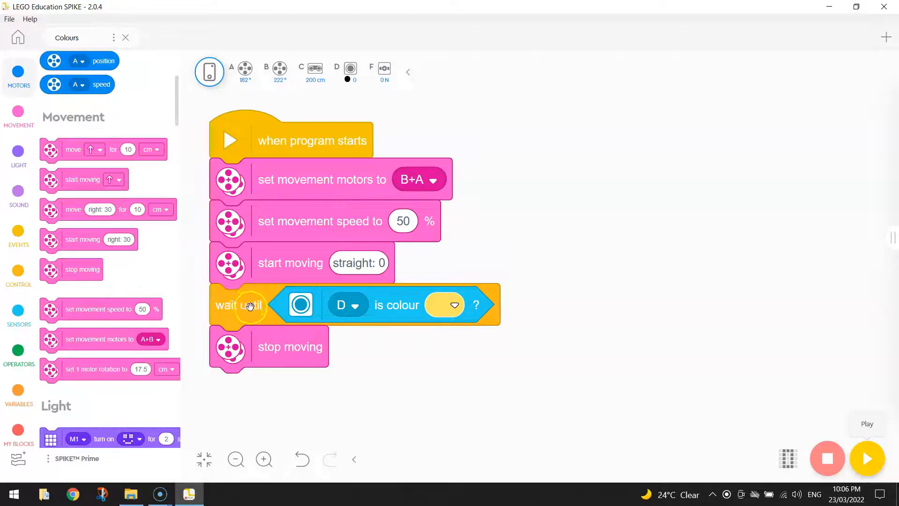
pyautogui.moveTo(438, 317)
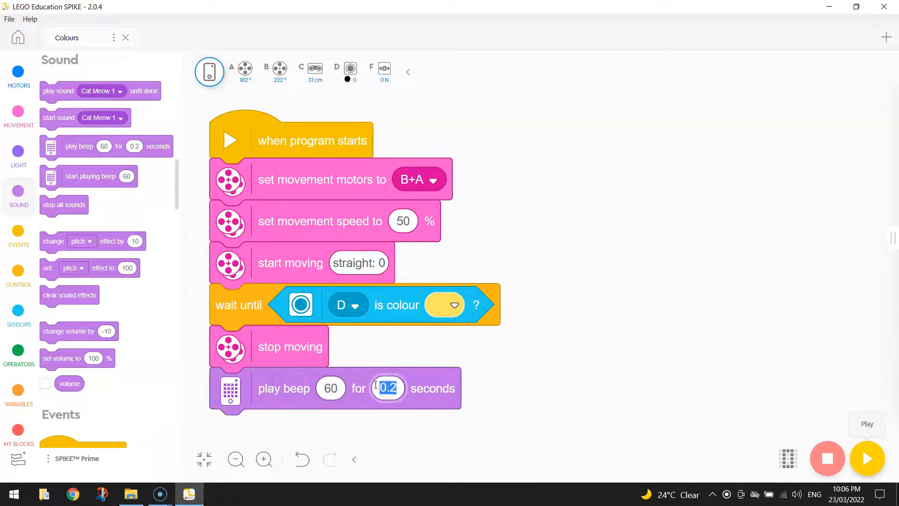
# Set the play-beep-60 block's duration to 1 second after 'stop moving'.
pyautogui.write('1')
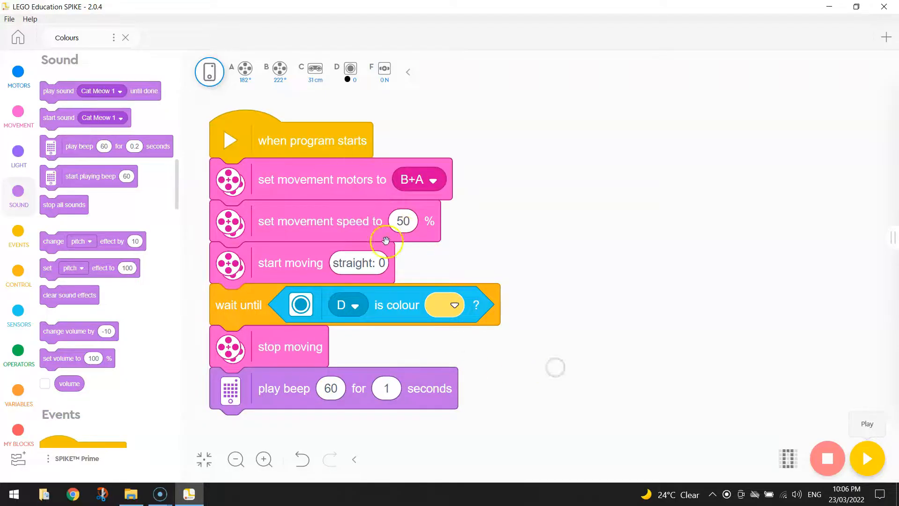
pyautogui.click(235, 459)
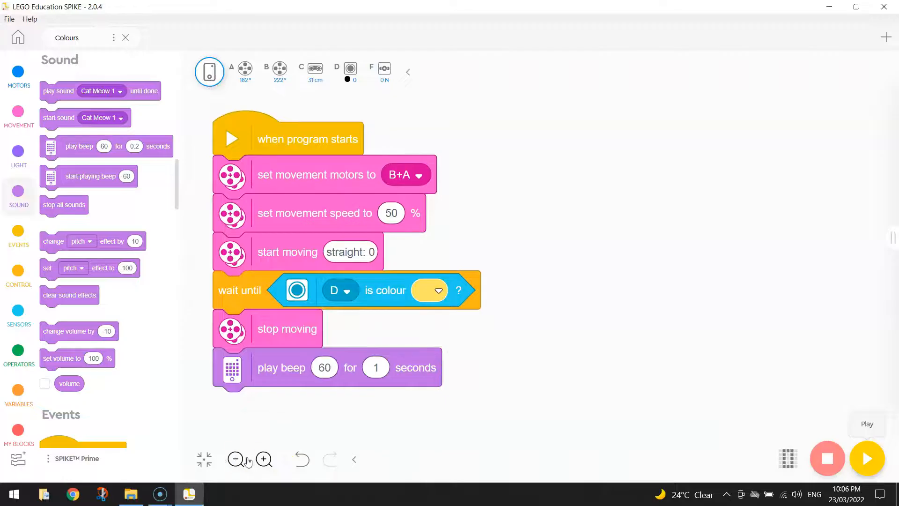
pyautogui.click(235, 459)
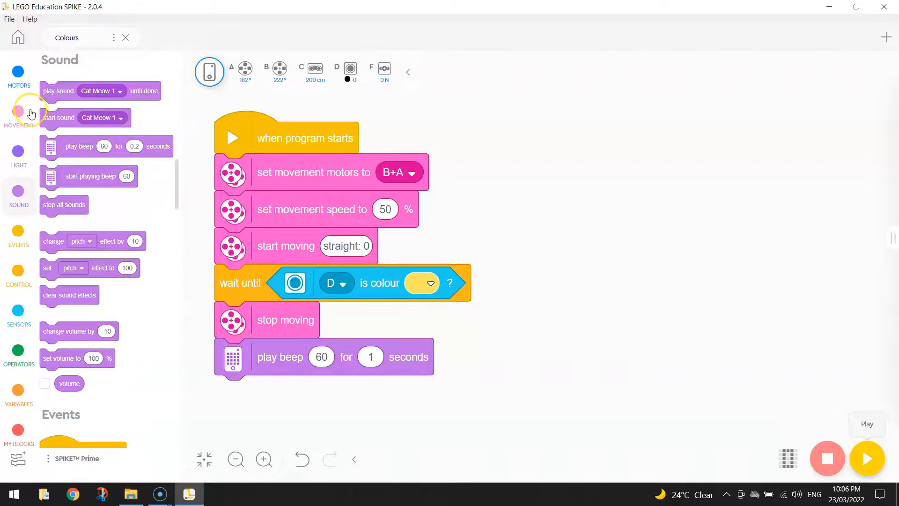
# Add a 'move straight for 30 cm' block after the beep.
pyautogui.click(19, 118)
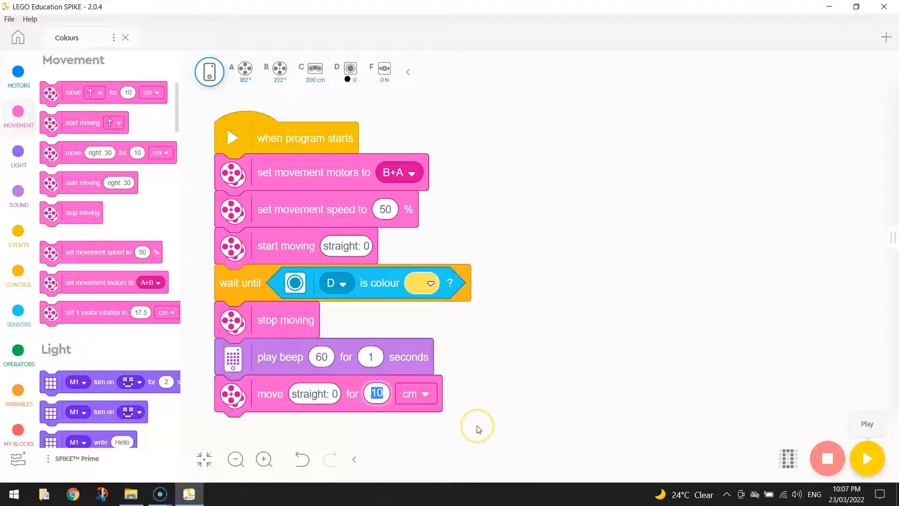
pyautogui.write('30')
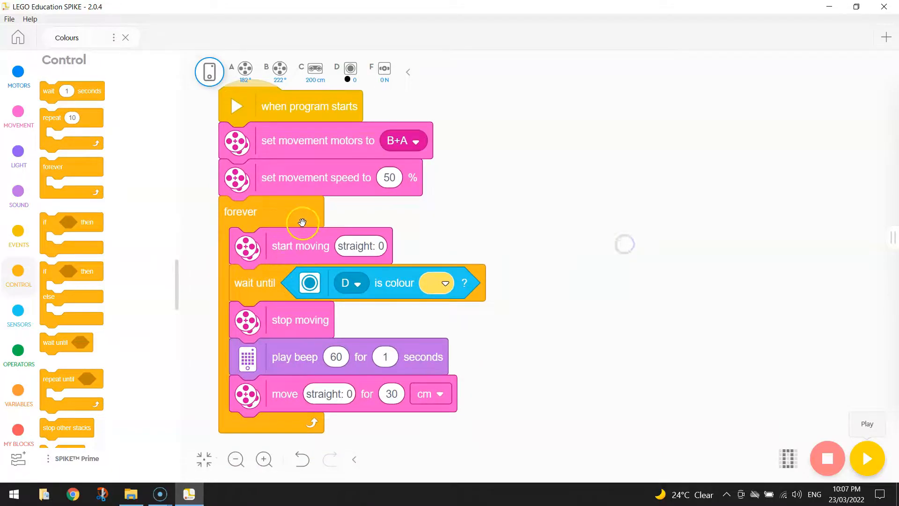
pyautogui.moveTo(281, 244)
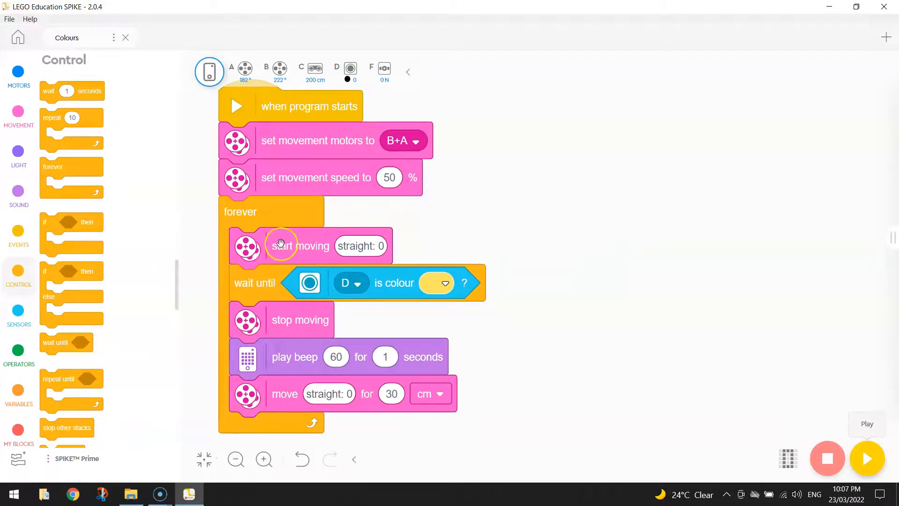
pyautogui.moveTo(354, 256)
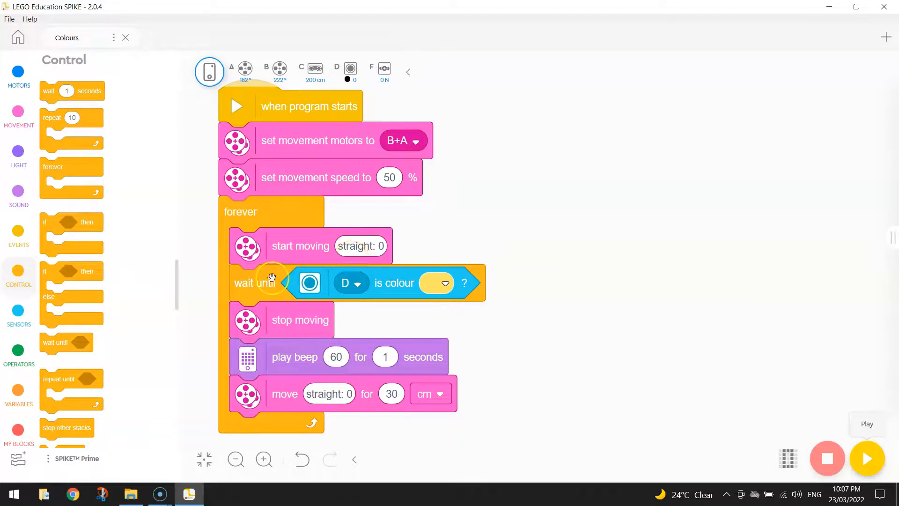
pyautogui.moveTo(419, 287)
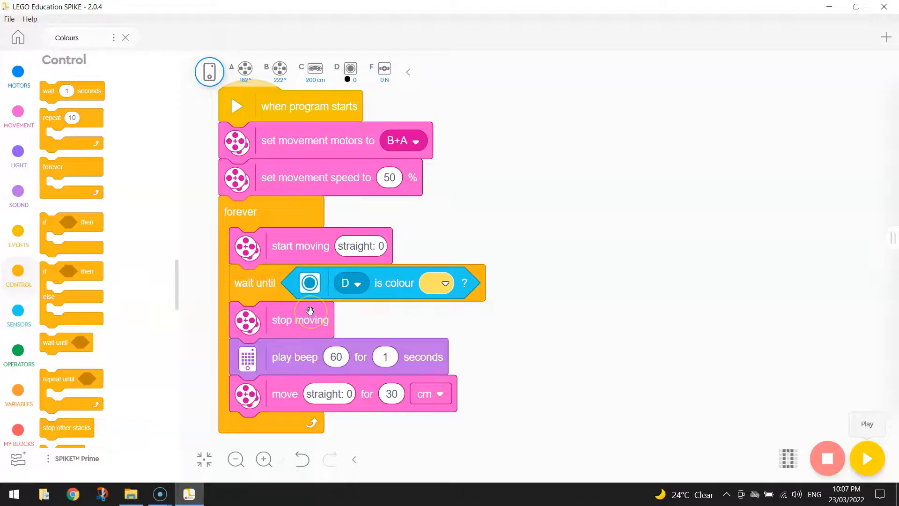
pyautogui.moveTo(357, 360)
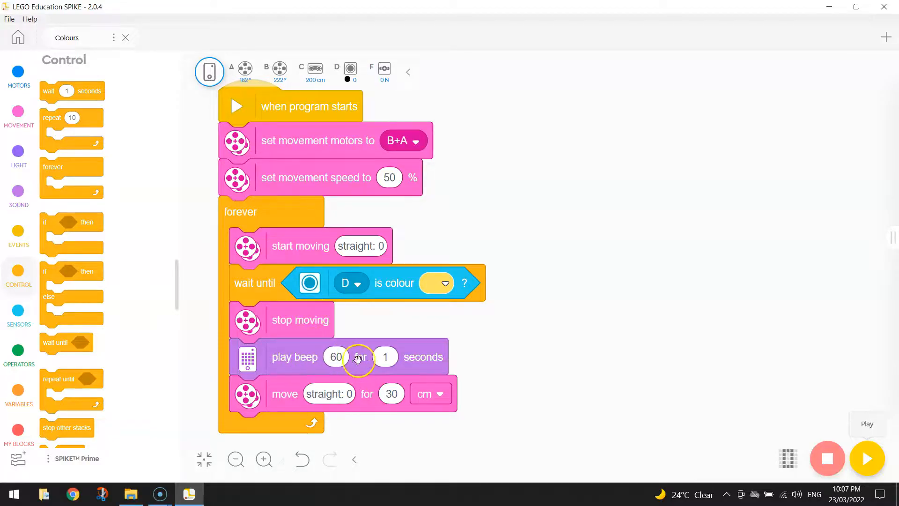
pyautogui.moveTo(261, 402)
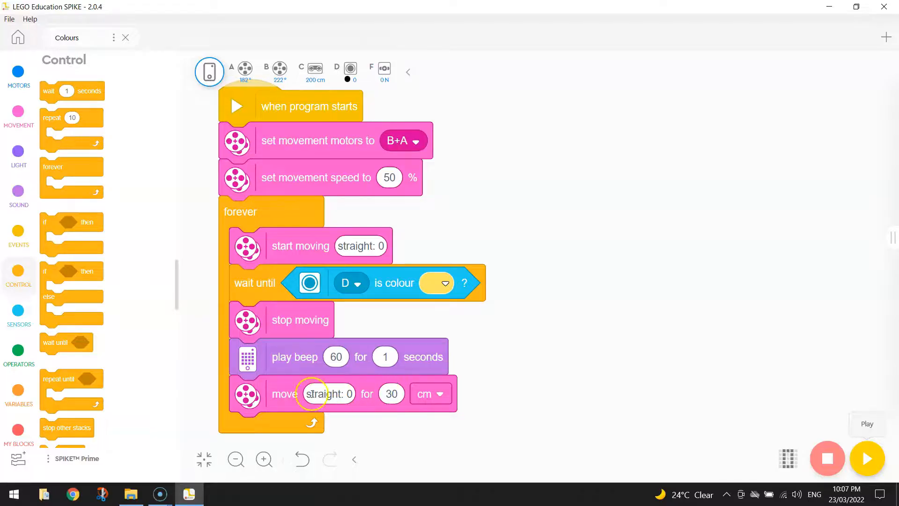
pyautogui.moveTo(330, 424)
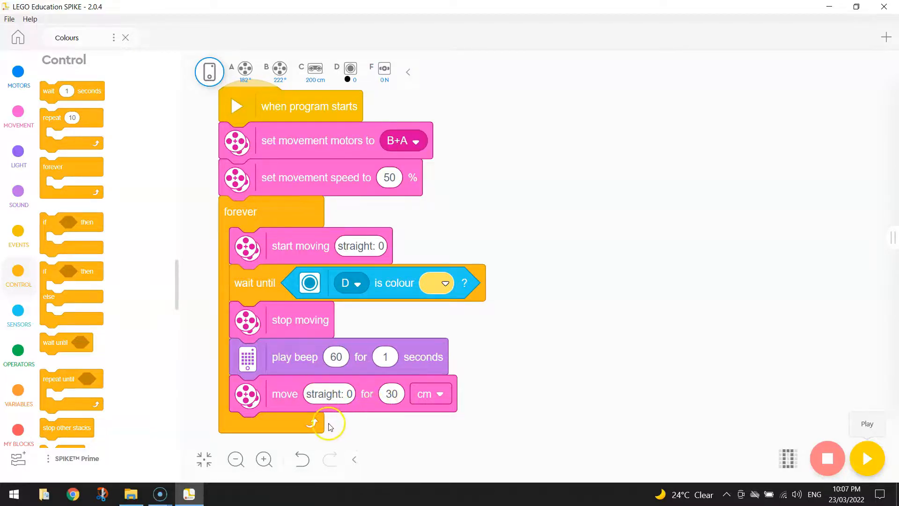
pyautogui.moveTo(258, 214)
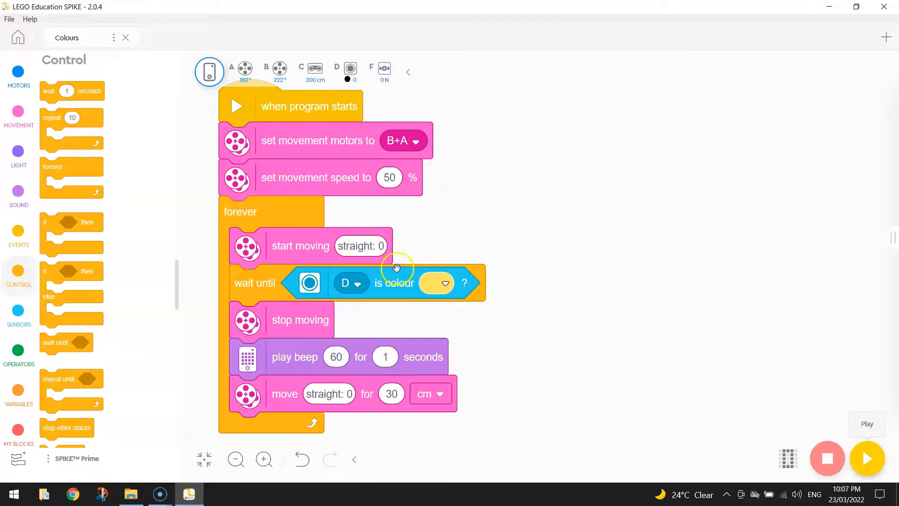
pyautogui.moveTo(422, 281)
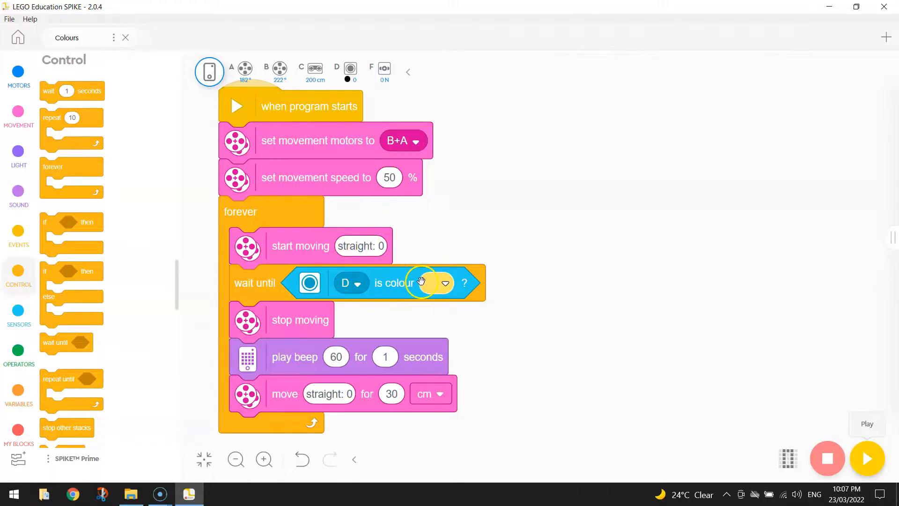
pyautogui.moveTo(556, 251)
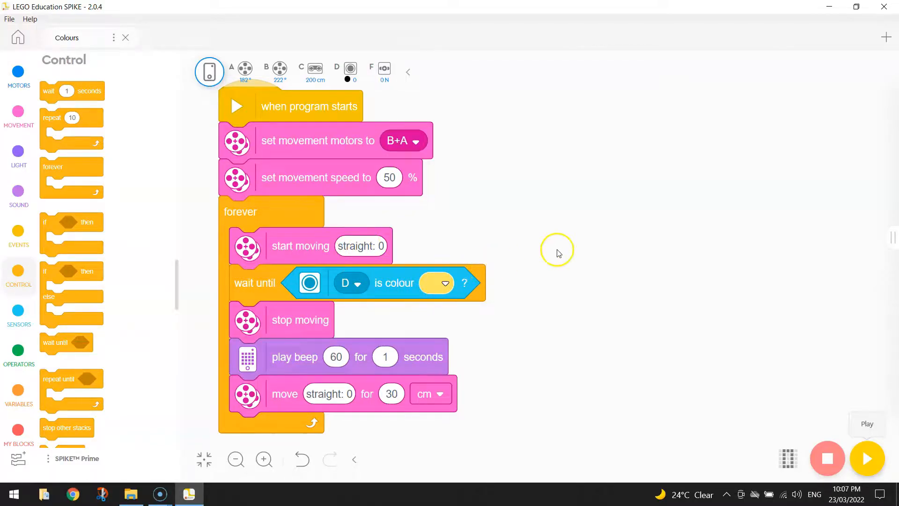
pyautogui.moveTo(249, 438)
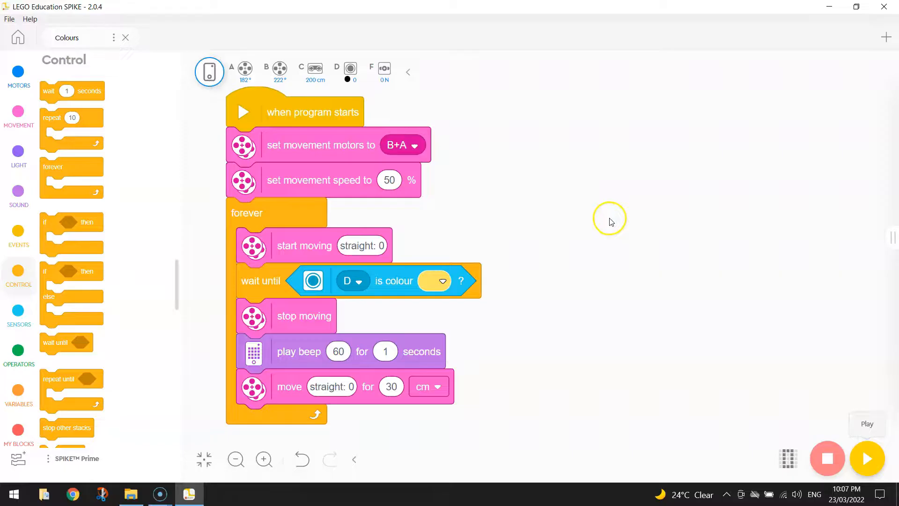
pyautogui.moveTo(607, 226)
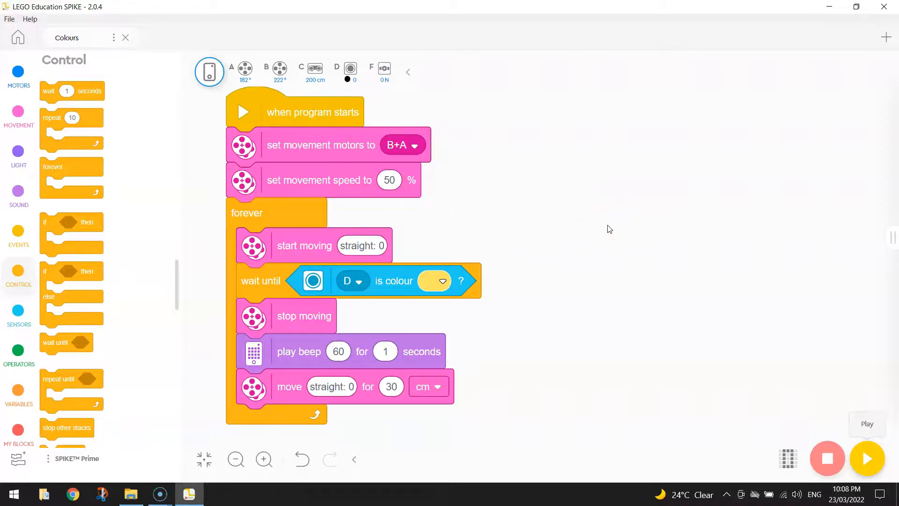
pyautogui.moveTo(768, 409)
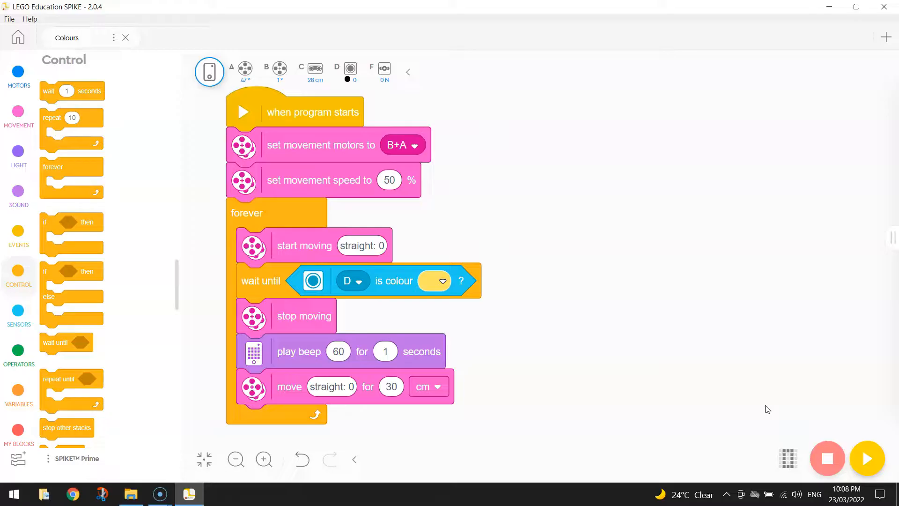
pyautogui.moveTo(597, 224)
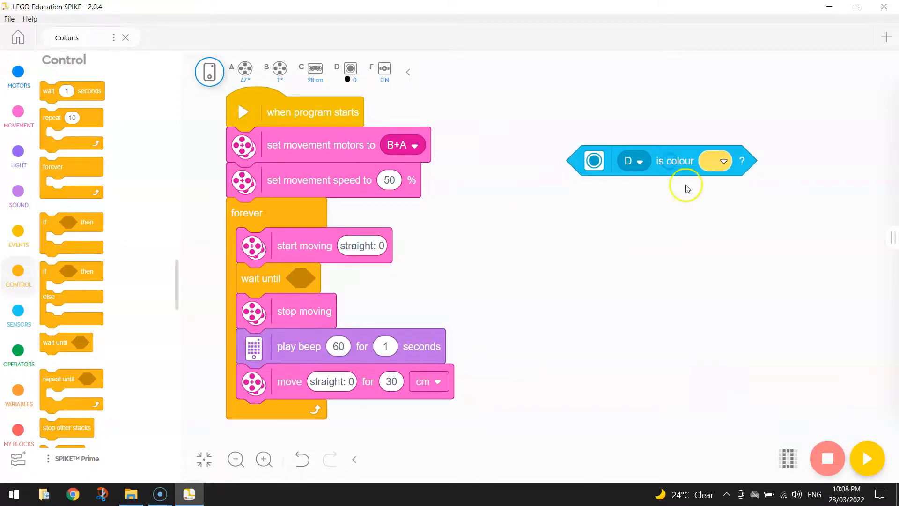
# Duplicate the 'D is colour' check and set the copies to red, green and blue.
pyautogui.rightClick(675, 160)
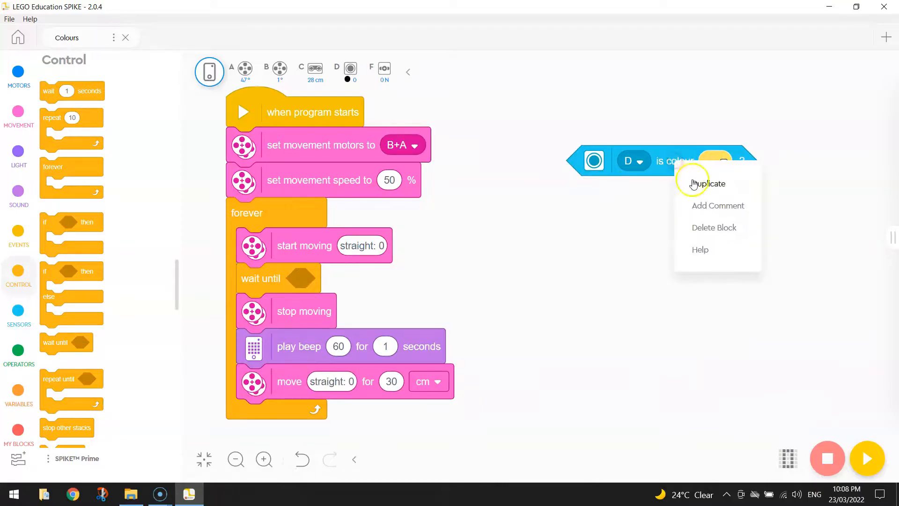
pyautogui.click(709, 184)
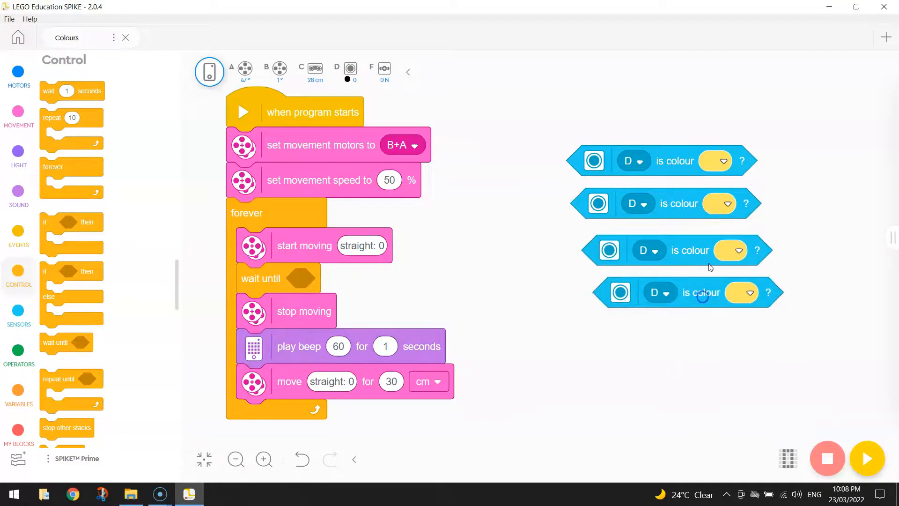
pyautogui.click(729, 203)
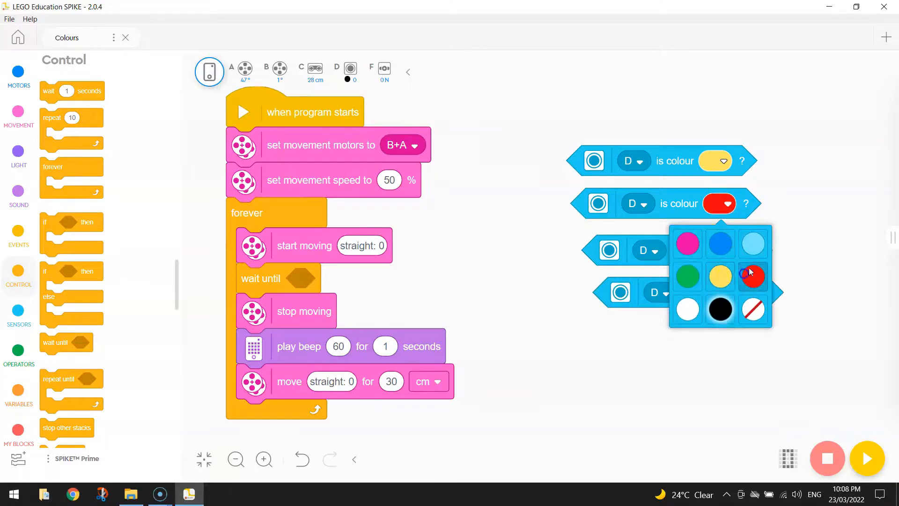
pyautogui.click(687, 277)
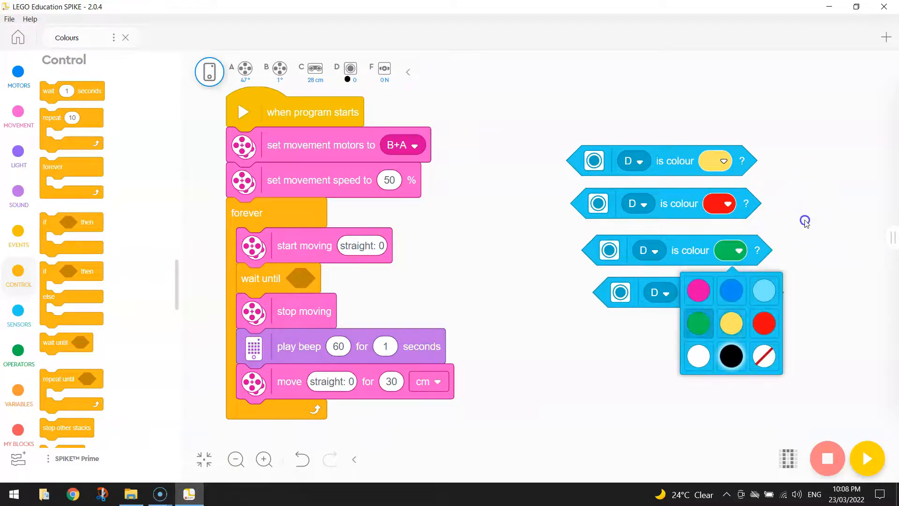
pyautogui.click(729, 293)
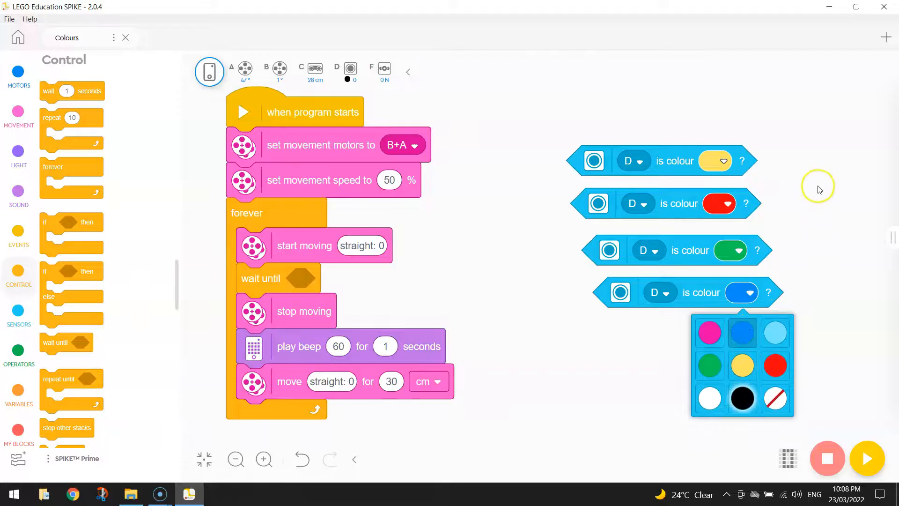
pyautogui.click(809, 184)
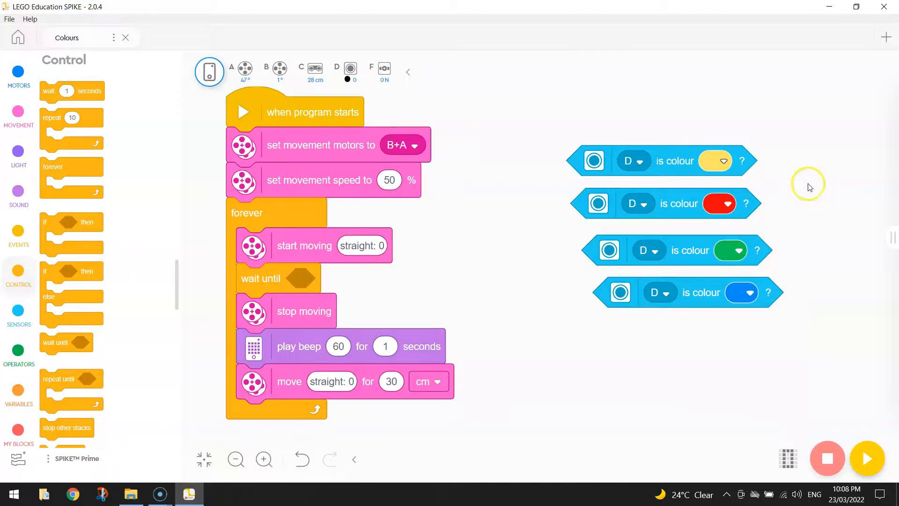
pyautogui.moveTo(673, 160)
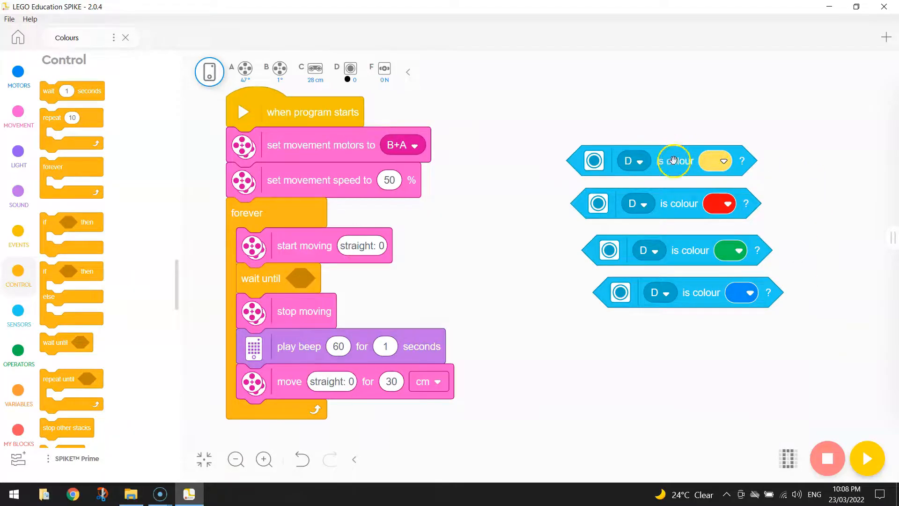
pyautogui.moveTo(700, 324)
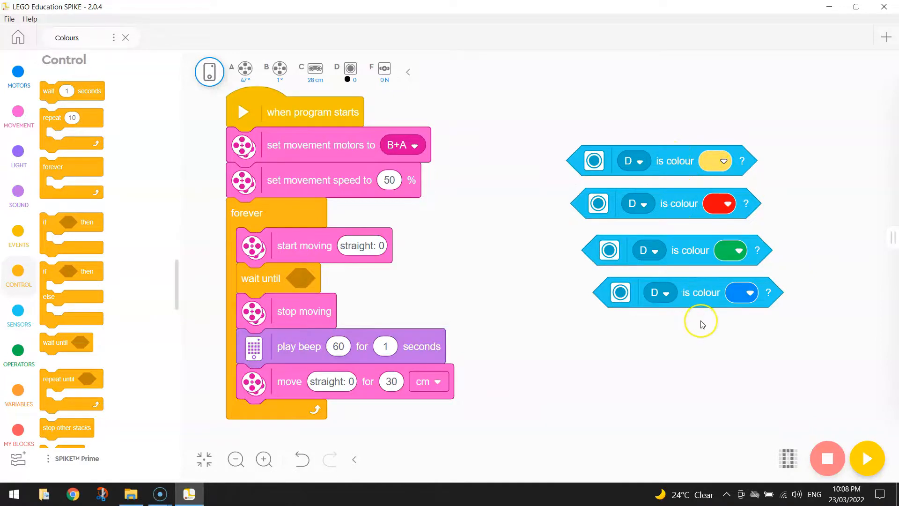
pyautogui.moveTo(316, 356)
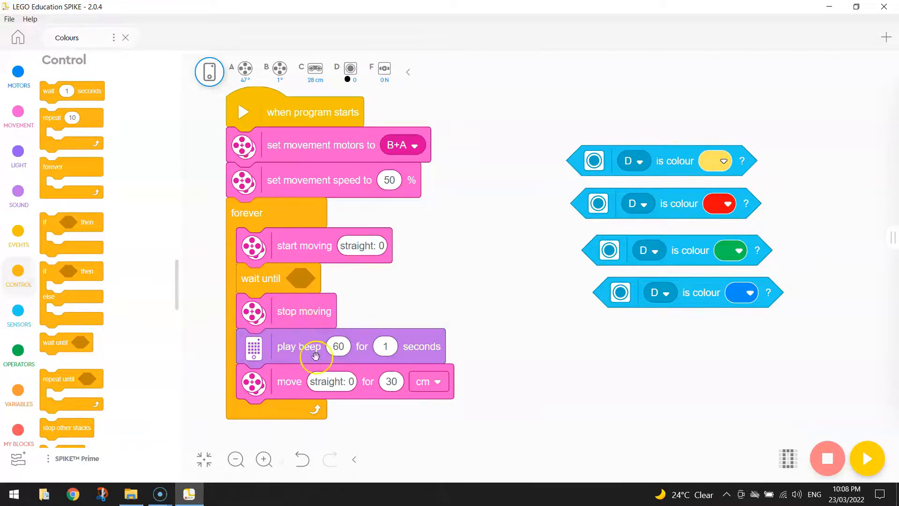
pyautogui.moveTo(417, 392)
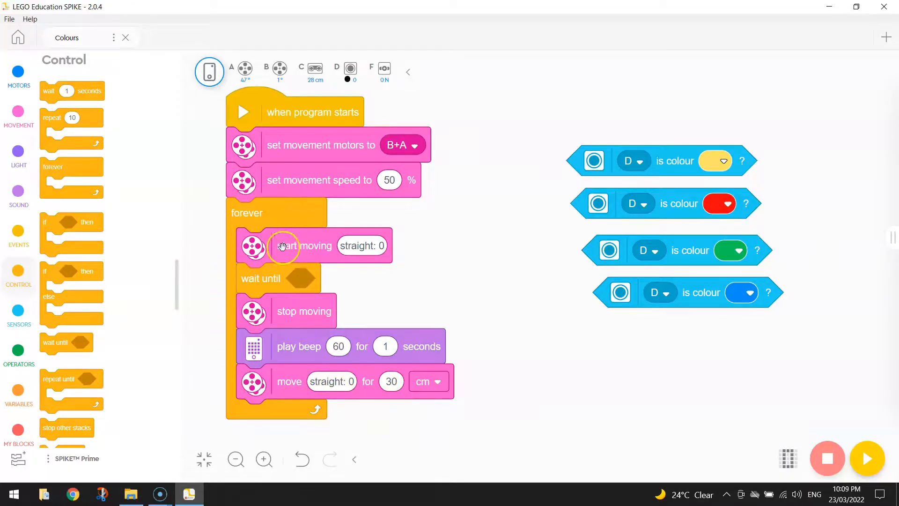
pyautogui.moveTo(335, 251)
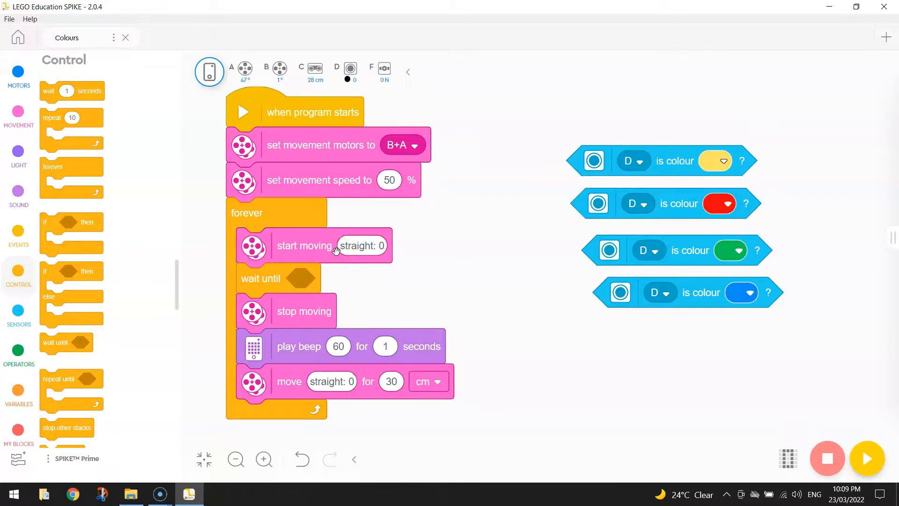
pyautogui.moveTo(678, 245)
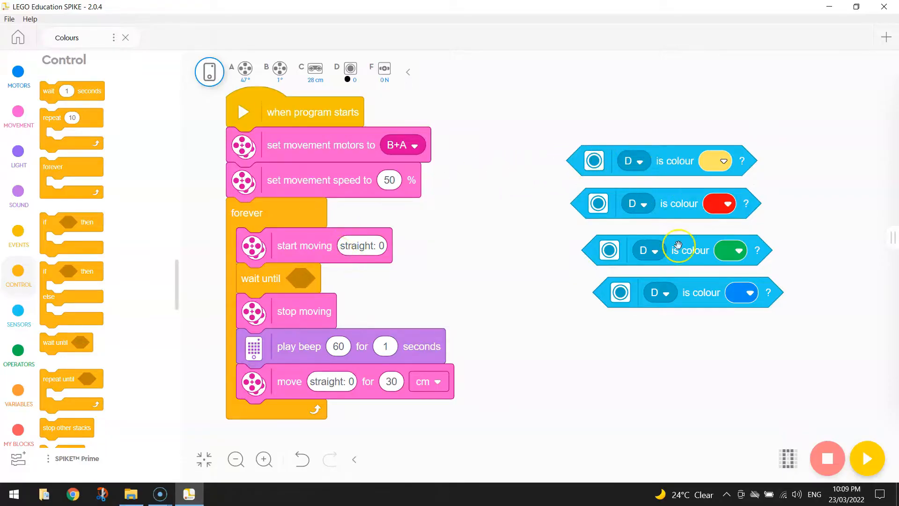
pyautogui.moveTo(26, 381)
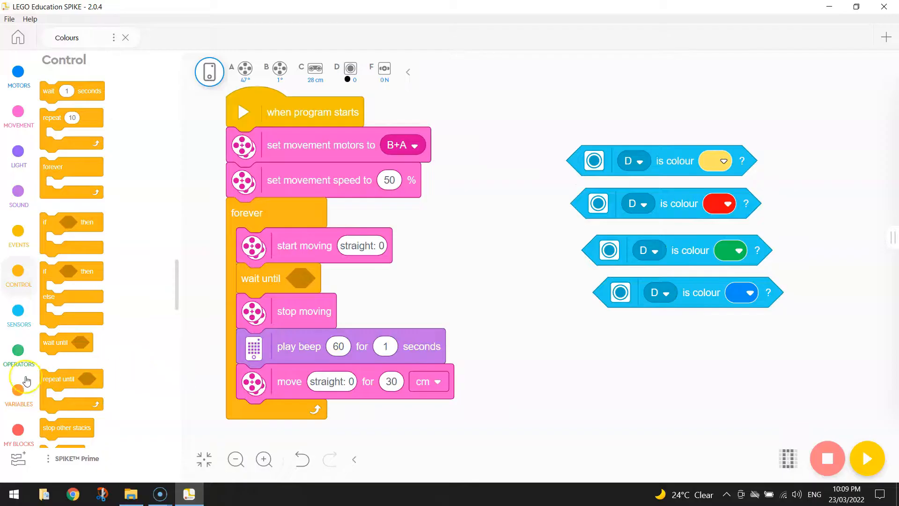
# Combine the four colour checks with nested 'or' operators inside the wait-until block.
pyautogui.click(19, 364)
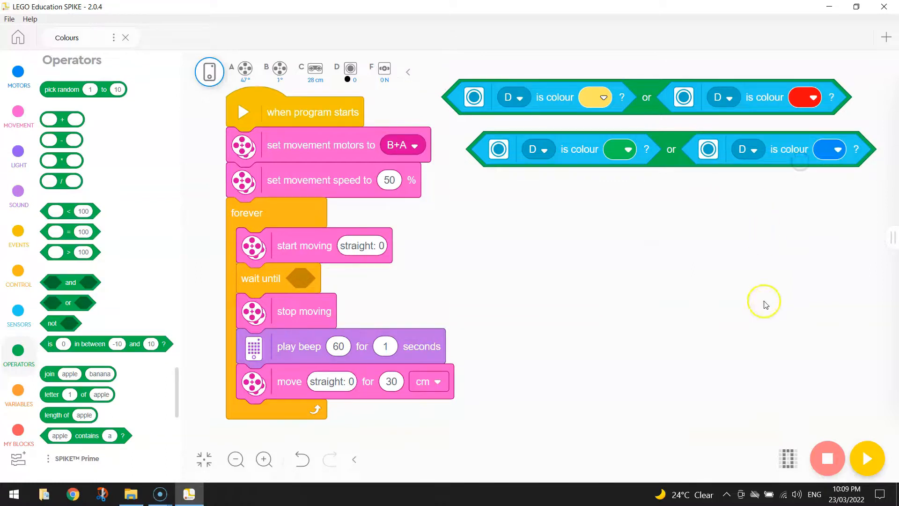
pyautogui.moveTo(68, 303)
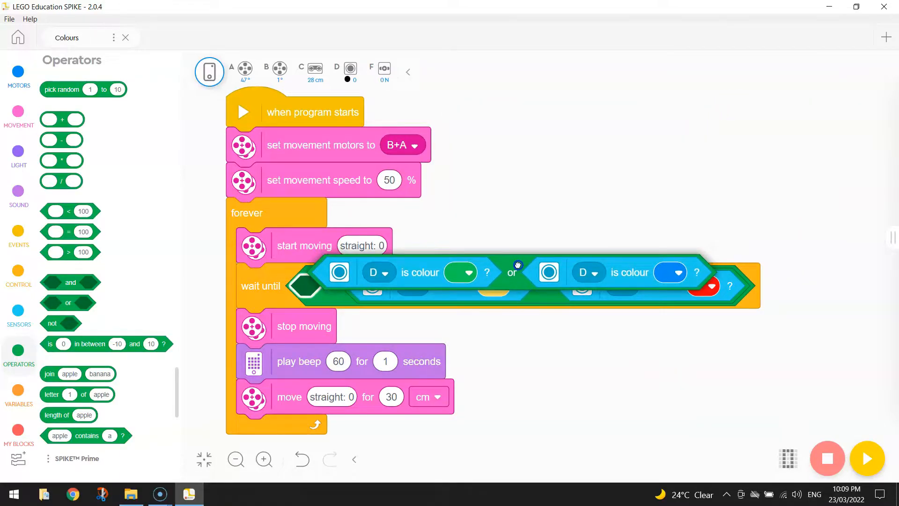
pyautogui.click(235, 459)
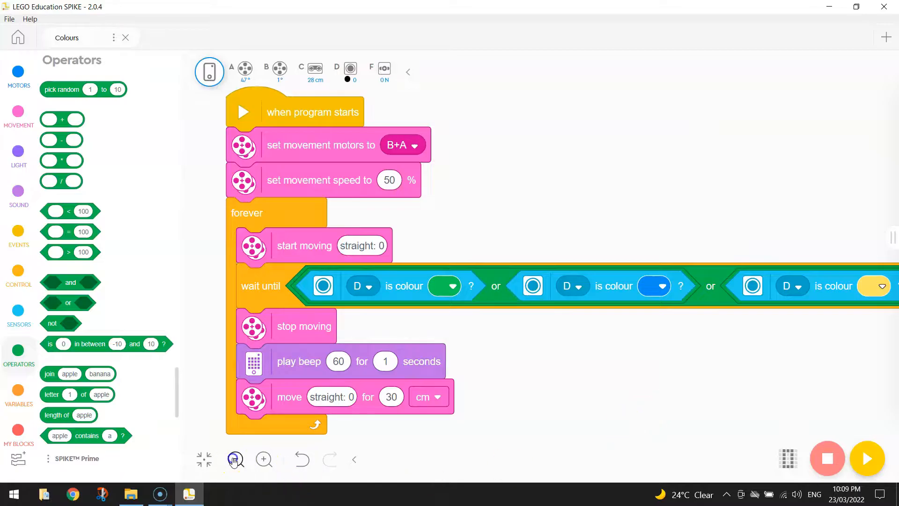
pyautogui.click(235, 459)
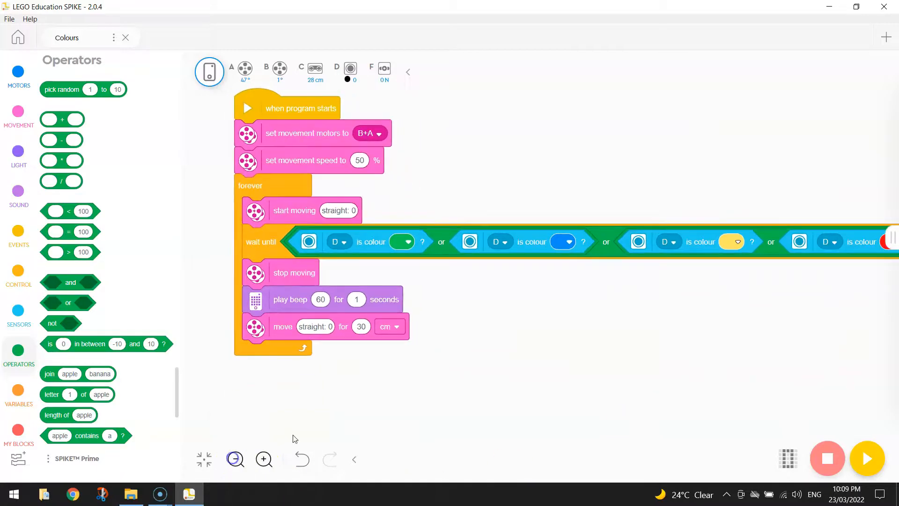
pyautogui.click(235, 459)
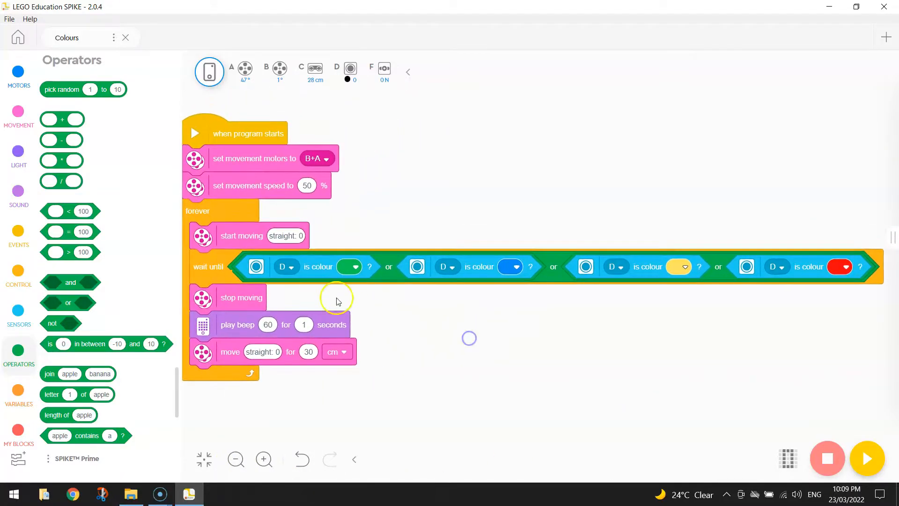
pyautogui.moveTo(350, 269)
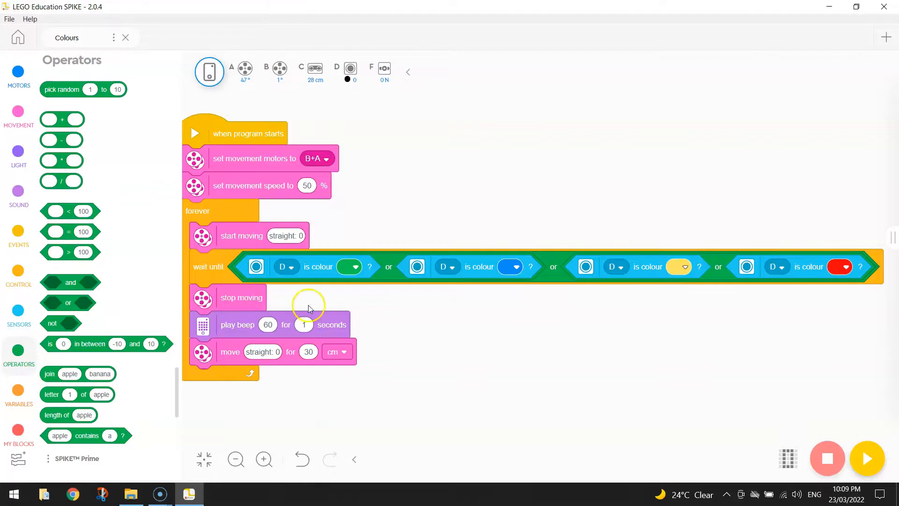
pyautogui.moveTo(263, 323)
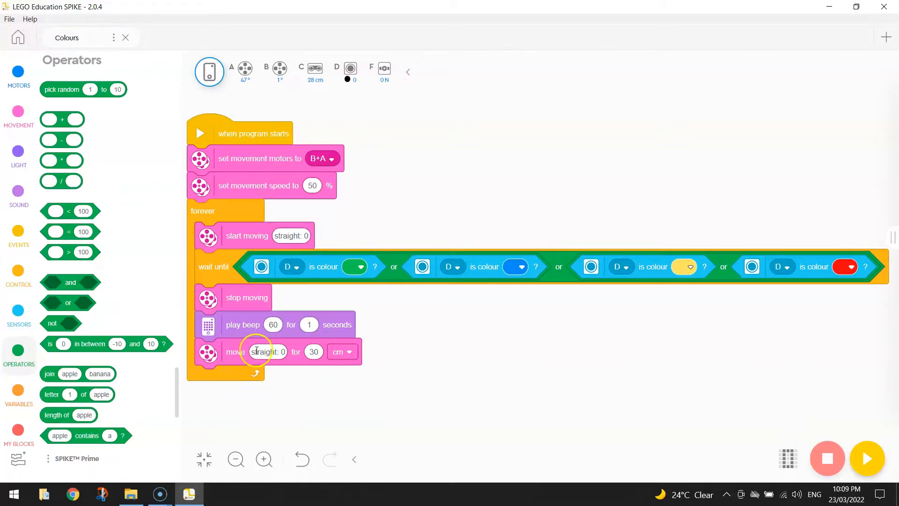
pyautogui.moveTo(174, 286)
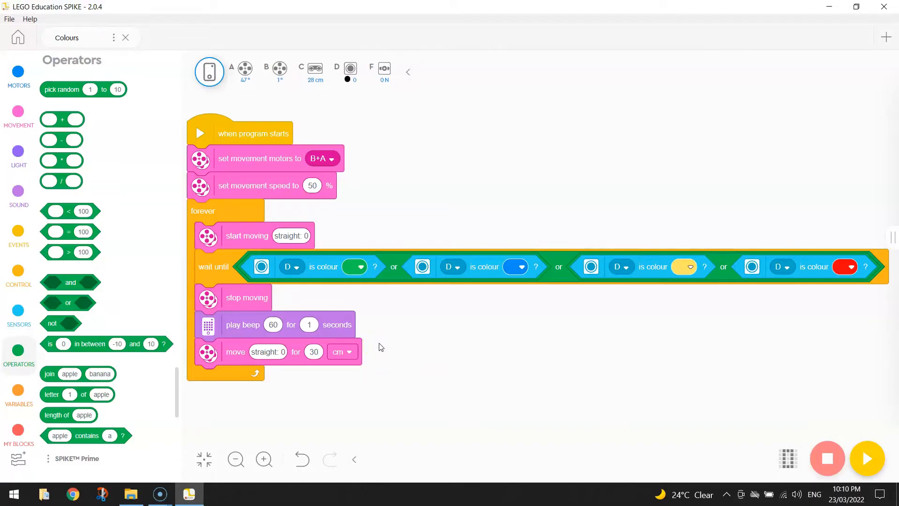
pyautogui.moveTo(796, 404)
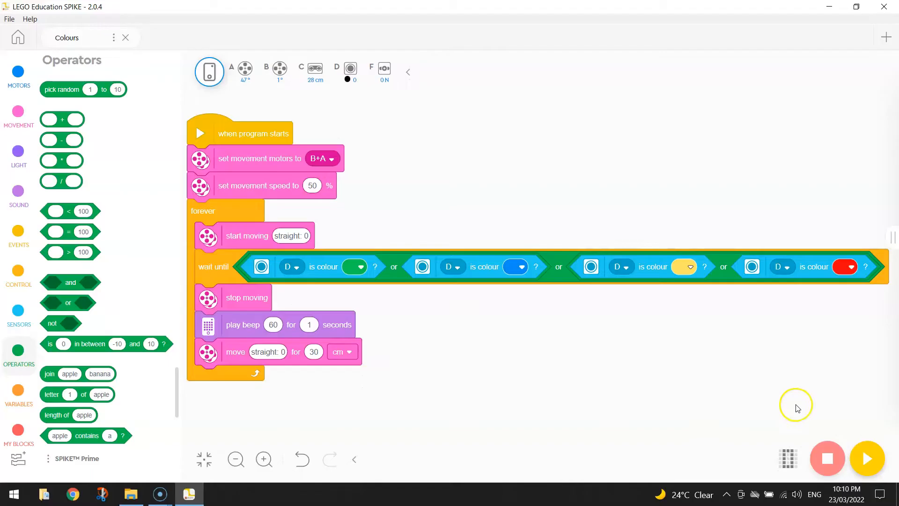